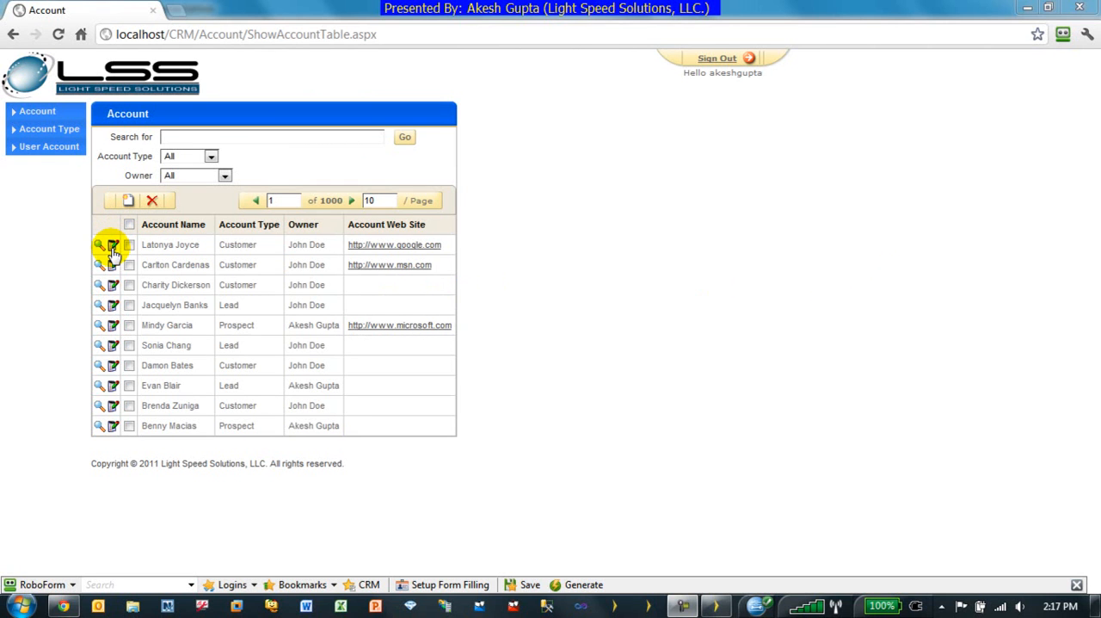
Review the first account's edit form, cancel it, and switch to Iron Speed Designer.
{"action": "left_click", "coordinate": [112, 245]}
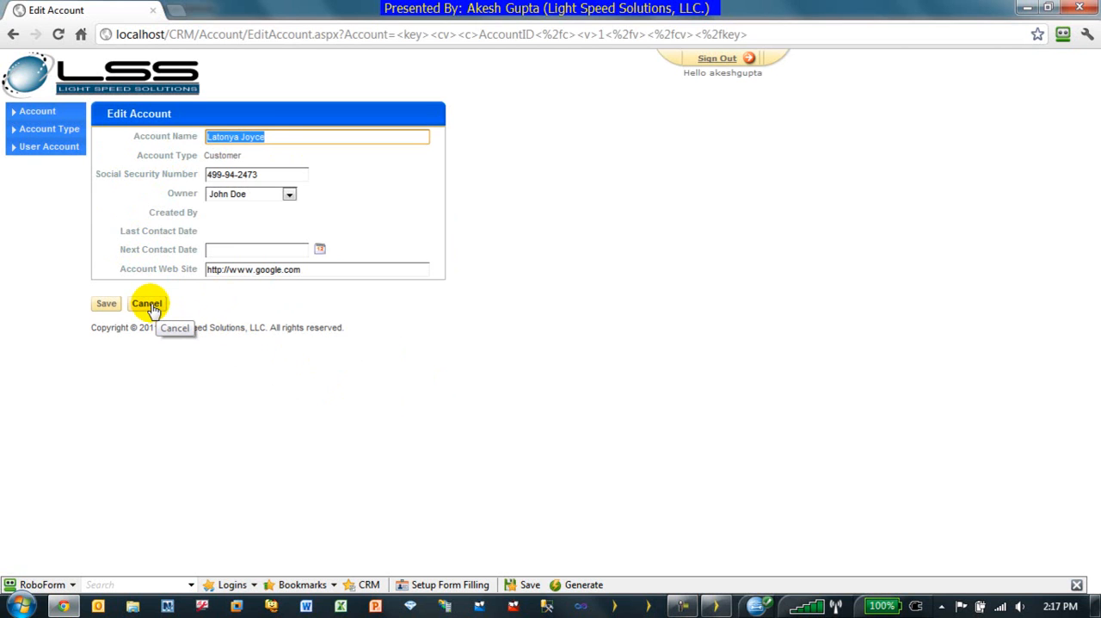
{"action": "left_click", "coordinate": [148, 302]}
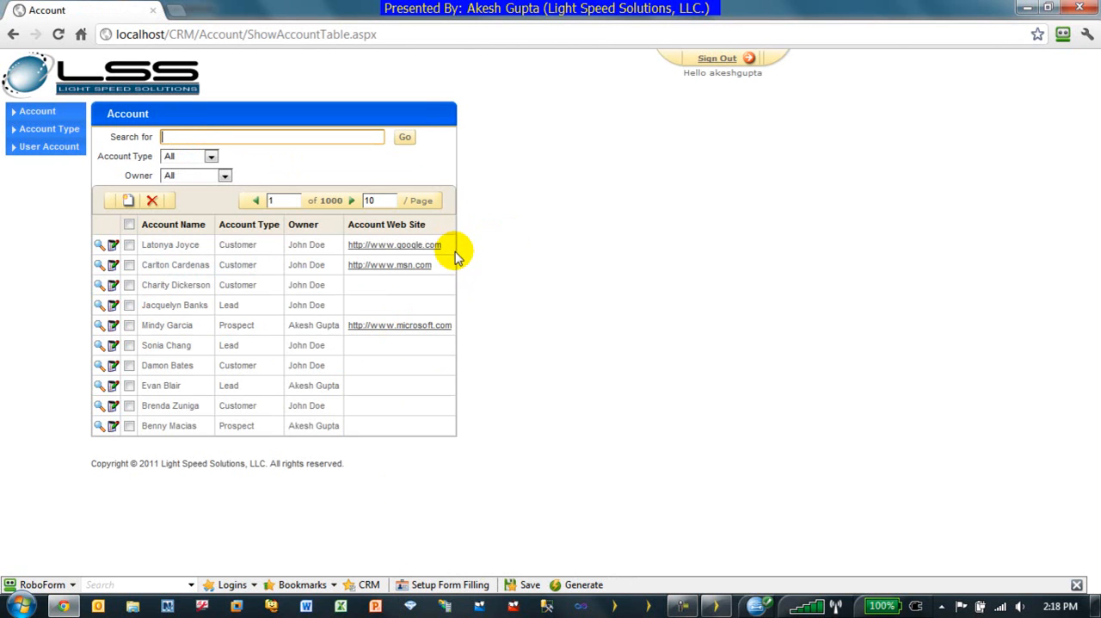
{"action": "mouse_move", "coordinate": [475, 239]}
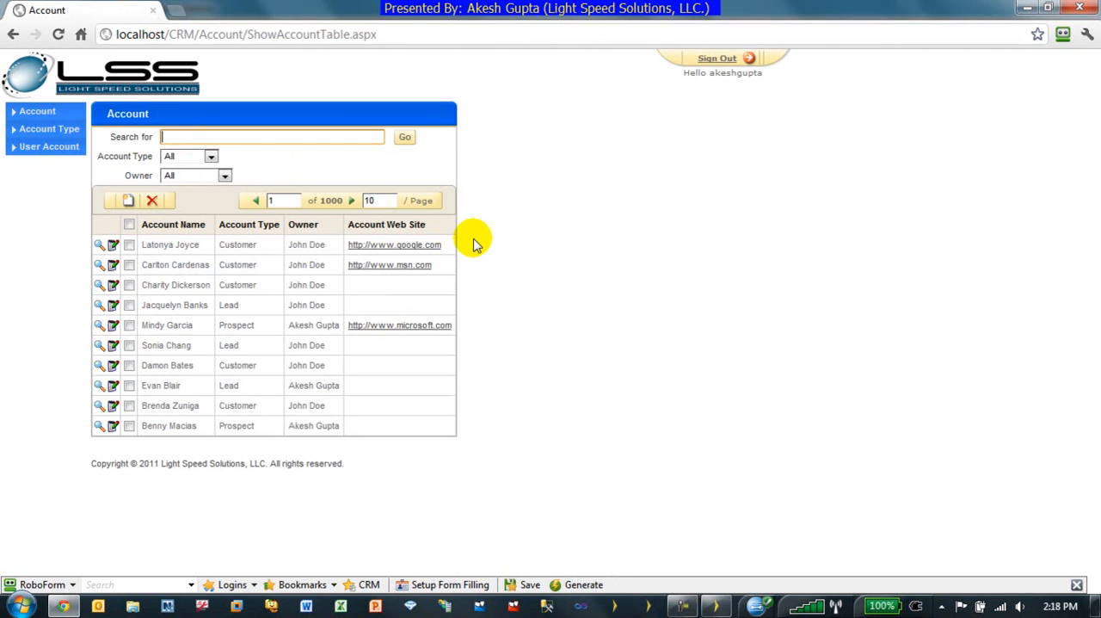
{"action": "left_click", "coordinate": [716, 605]}
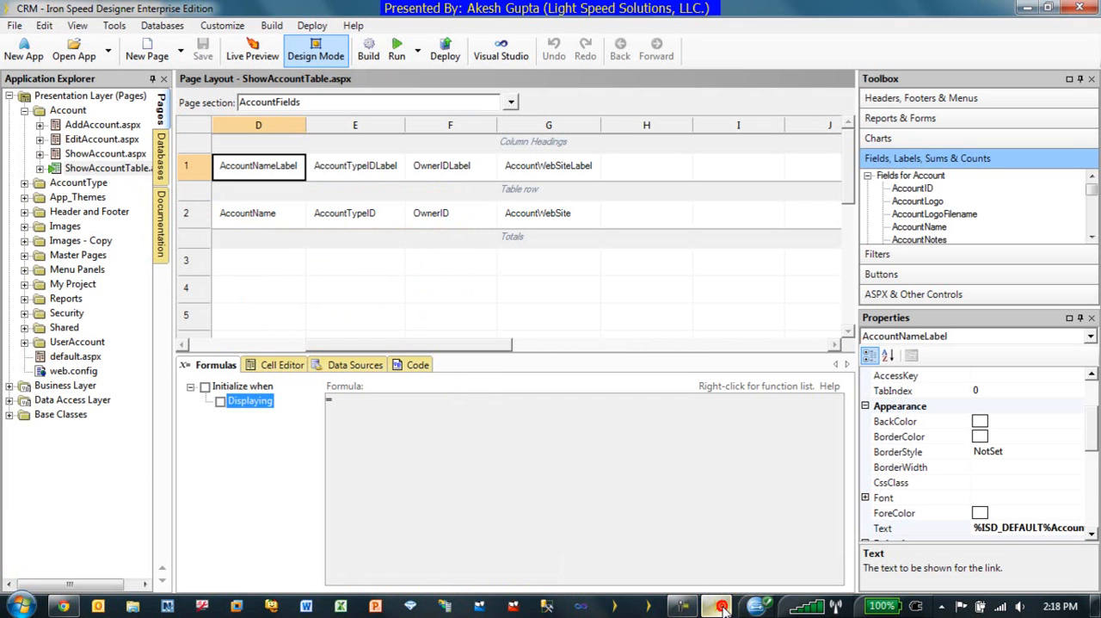
Drop the AccountLogo label from the Account labels list into cell A9 of EditAccount.aspx.
{"action": "left_click", "coordinate": [102, 138]}
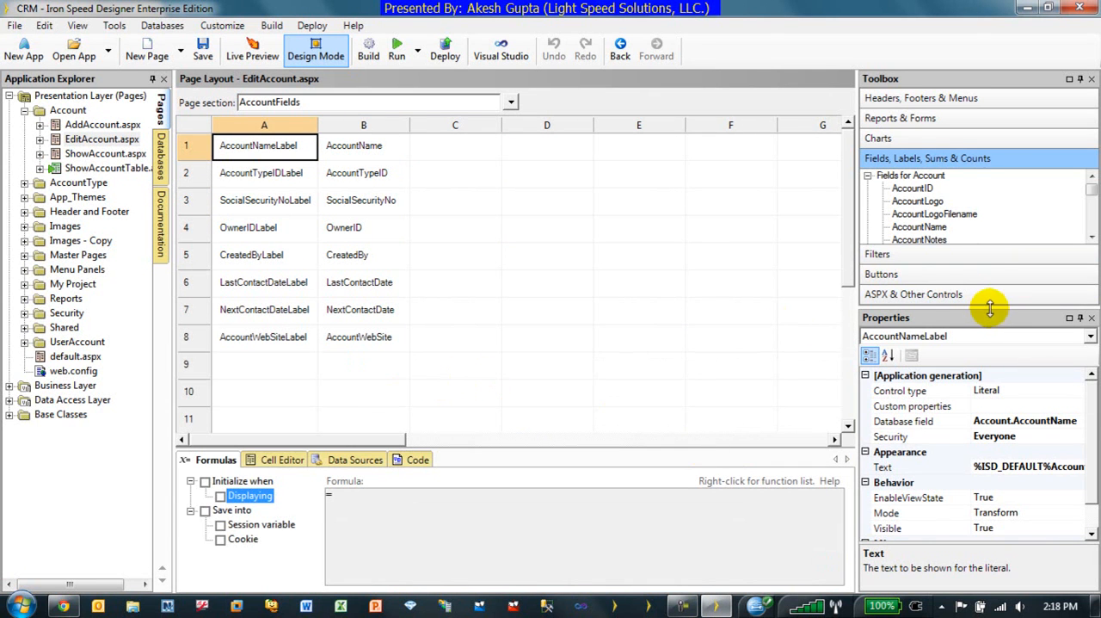
{"action": "left_click", "coordinate": [868, 183]}
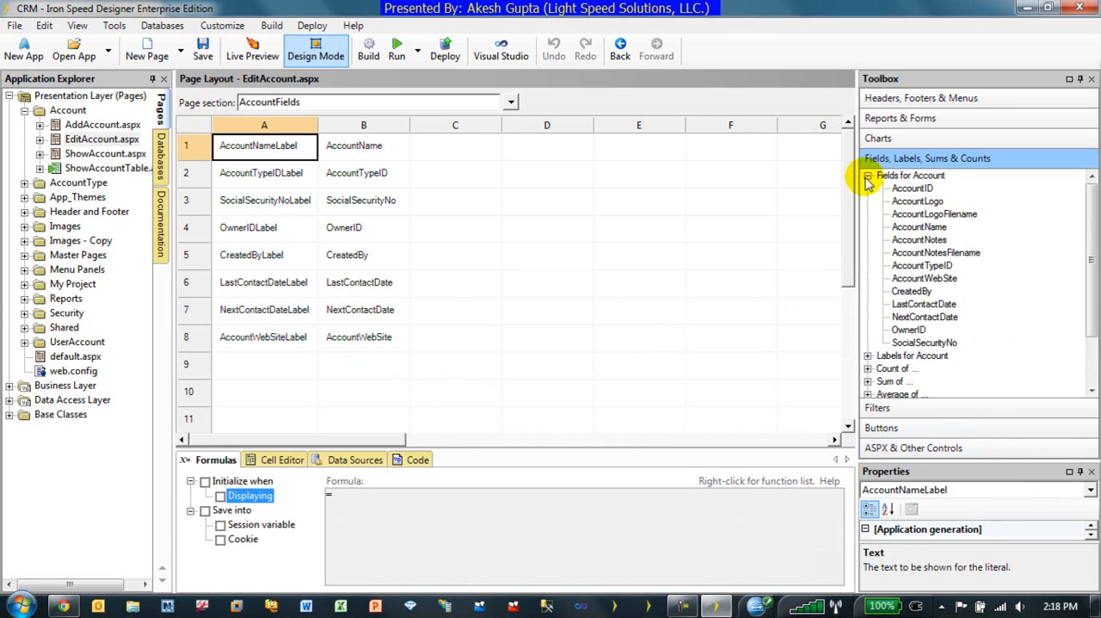
{"action": "left_click", "coordinate": [868, 175]}
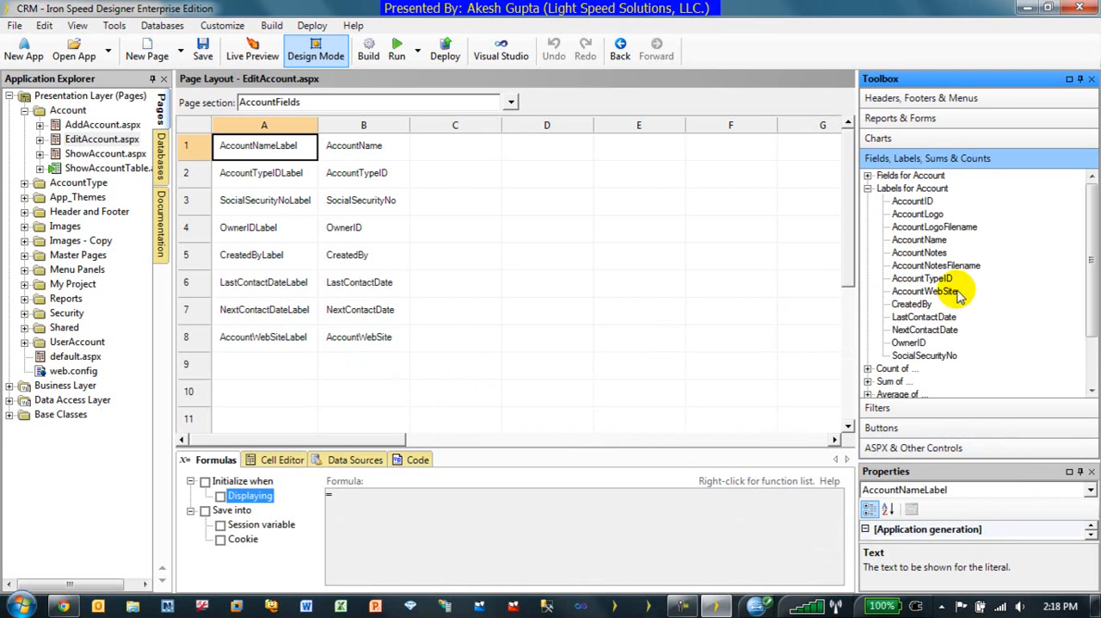
{"action": "left_click", "coordinate": [917, 213]}
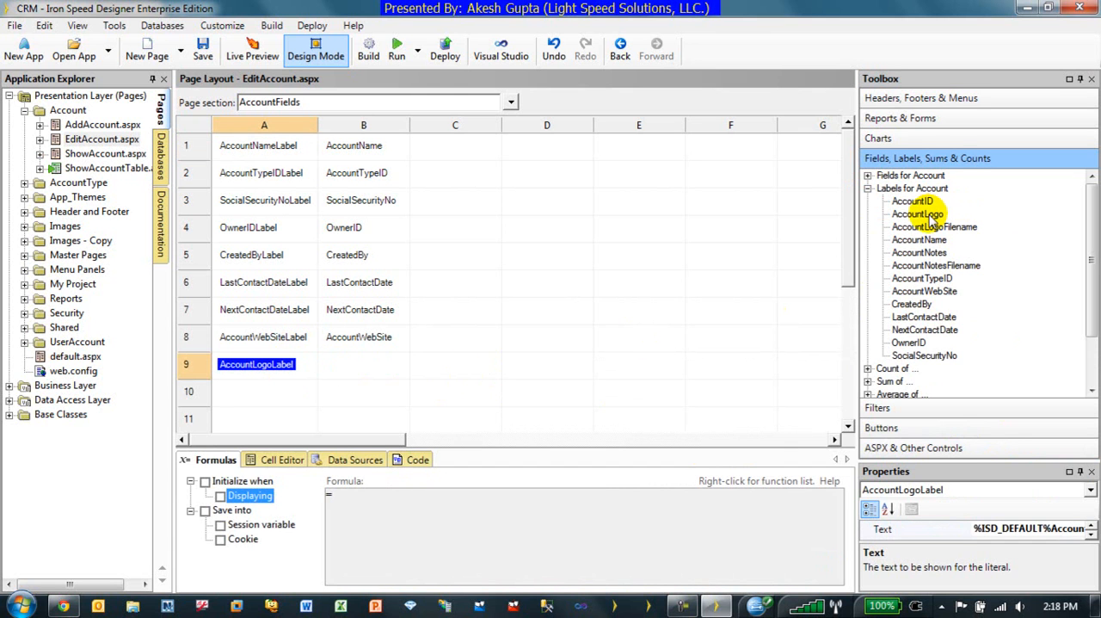
{"action": "left_click", "coordinate": [918, 213]}
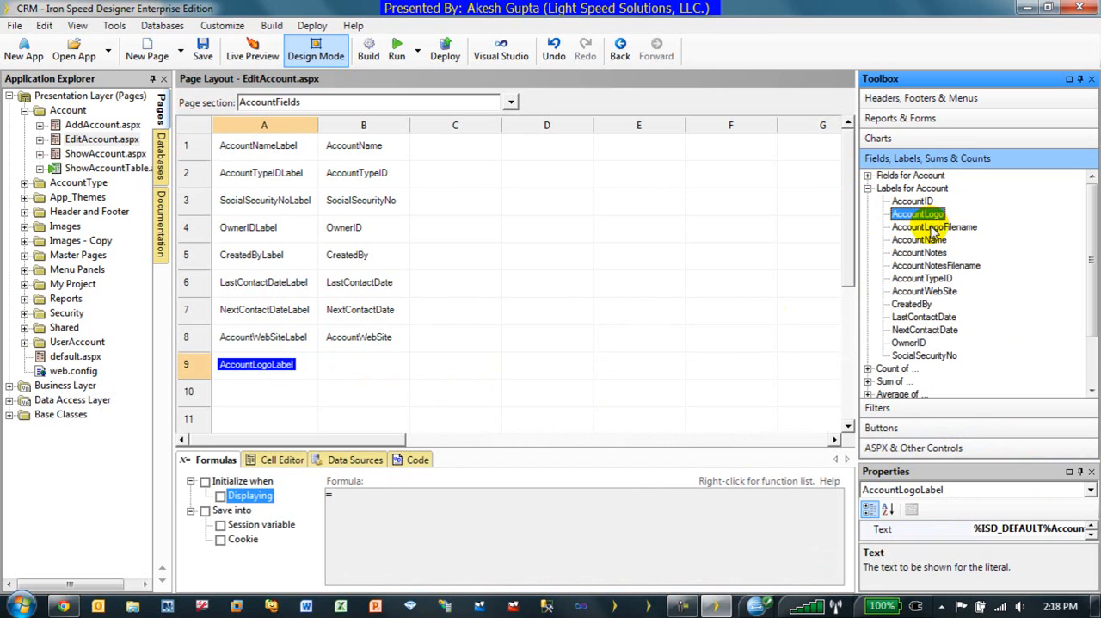
{"action": "left_click", "coordinate": [933, 227]}
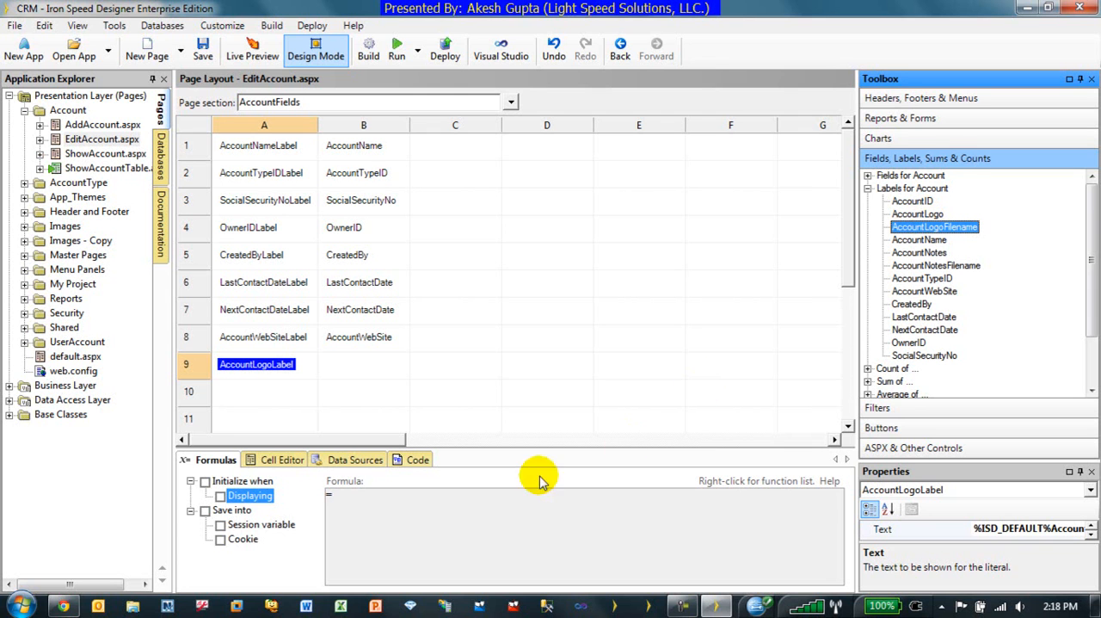
{"action": "left_click", "coordinate": [868, 188]}
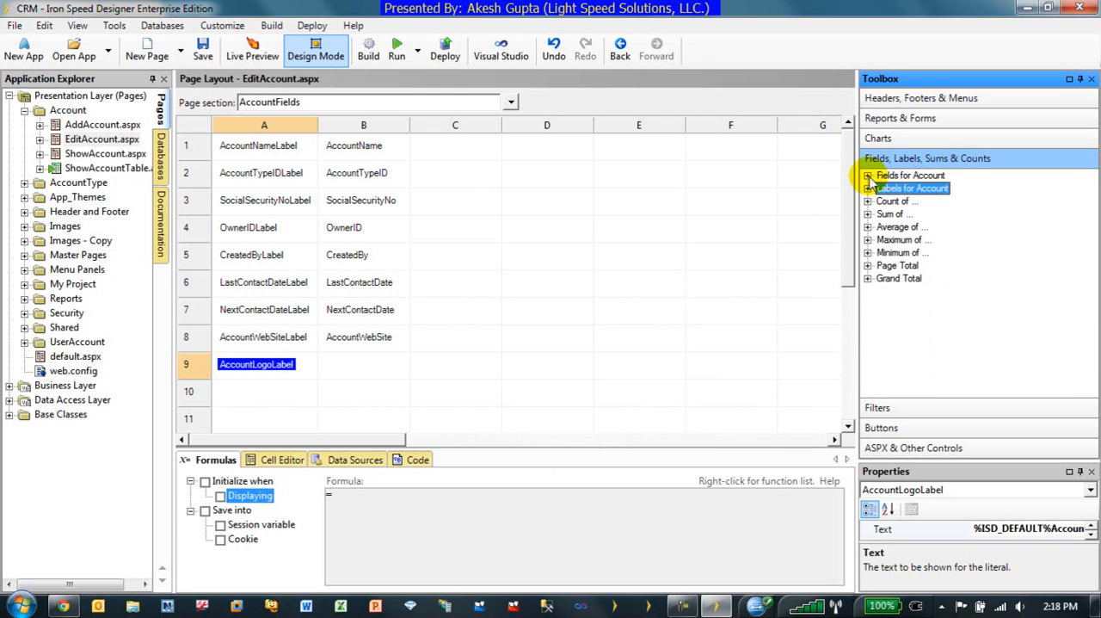
{"action": "left_click", "coordinate": [867, 175]}
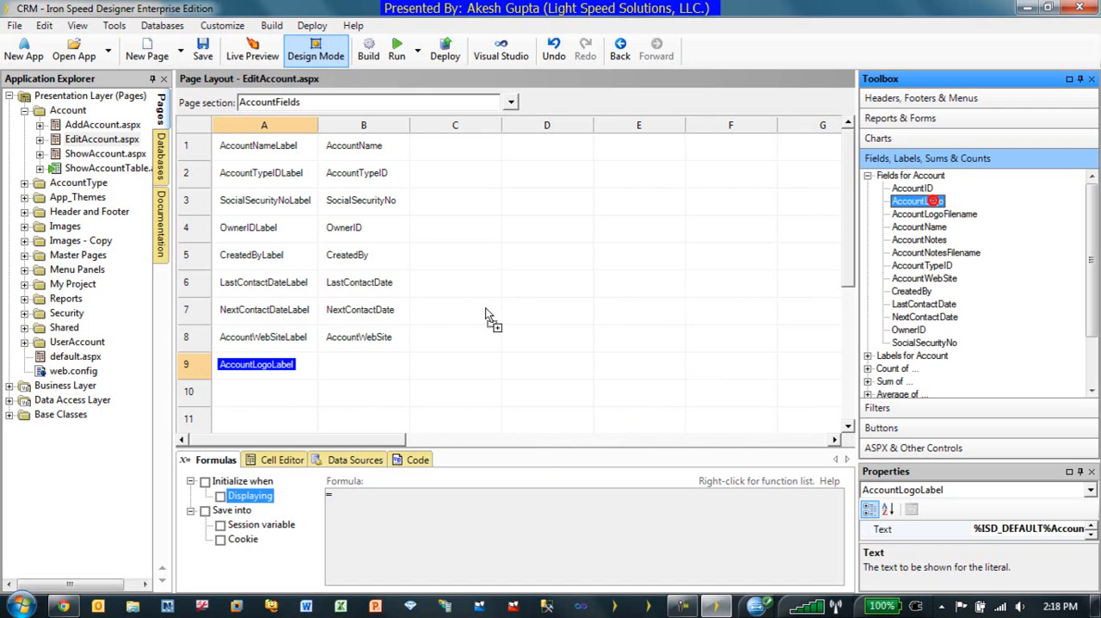
Place the AccountLogo file-upload field in cell B9 with AccountLogoFilename as its file name field.
{"action": "left_click", "coordinate": [364, 364]}
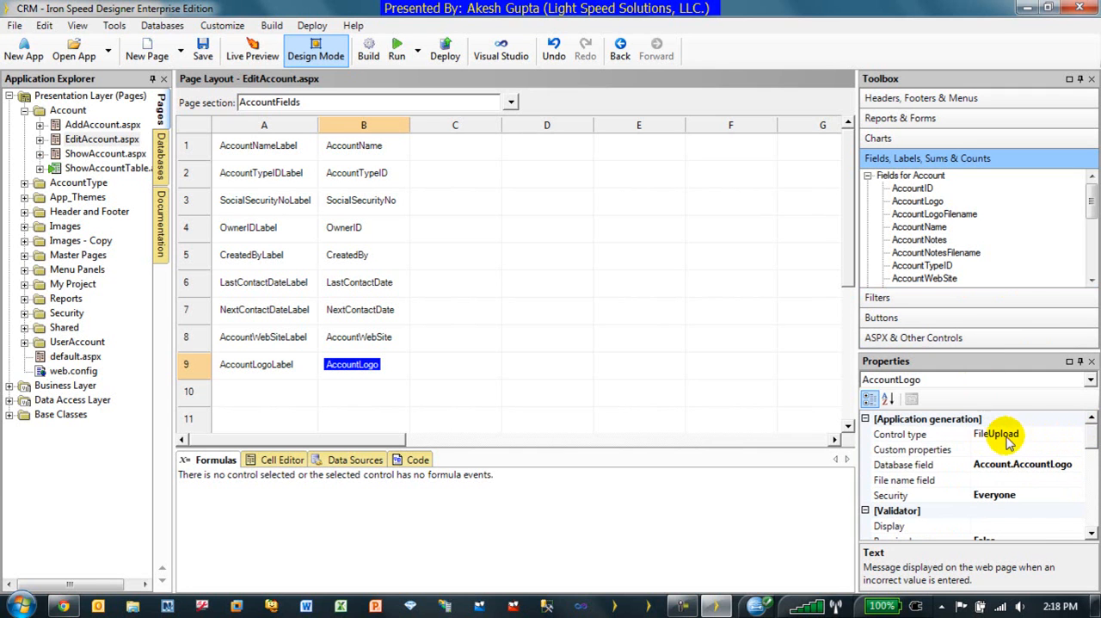
{"action": "left_click", "coordinate": [898, 434]}
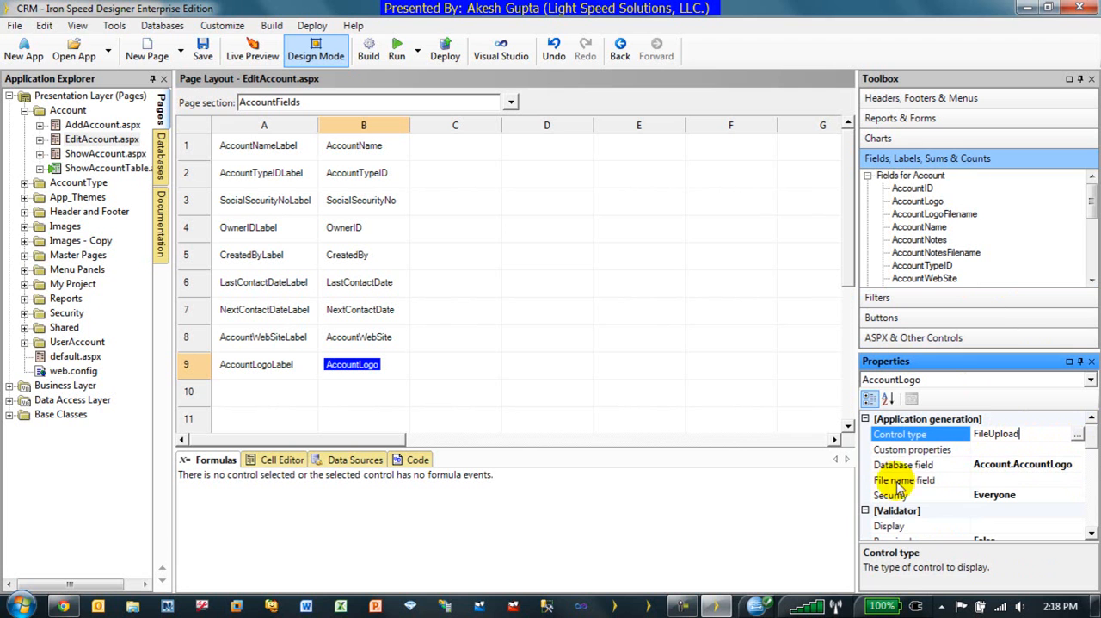
{"action": "left_click", "coordinate": [904, 480]}
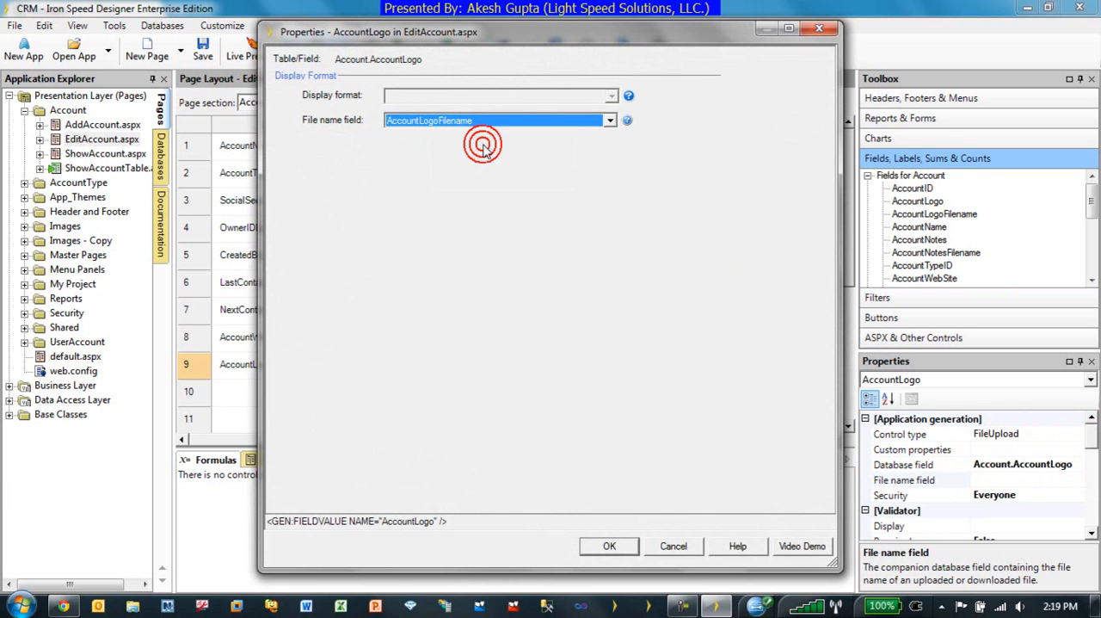
{"action": "left_click", "coordinate": [609, 546]}
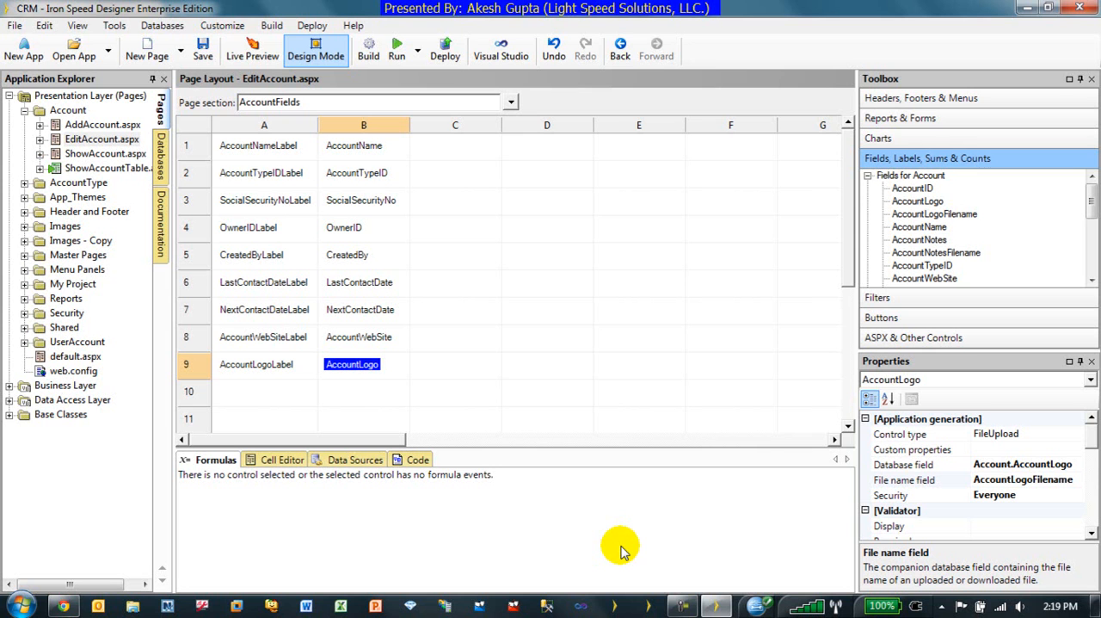
{"action": "mouse_move", "coordinate": [107, 169]}
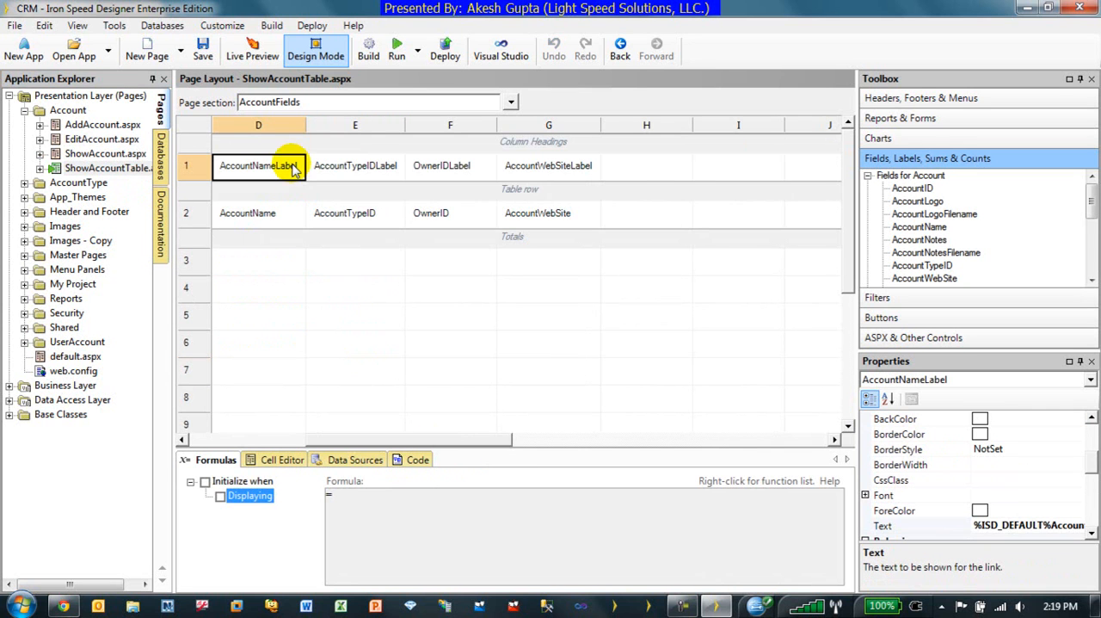
{"action": "mouse_move", "coordinate": [657, 181]}
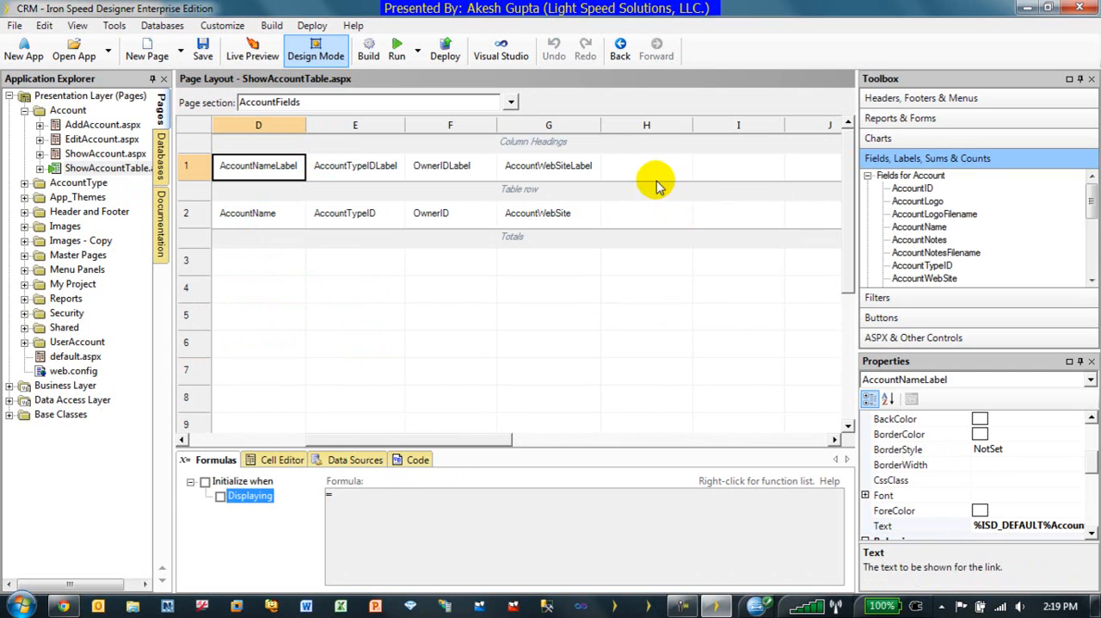
{"action": "mouse_move", "coordinate": [658, 210]}
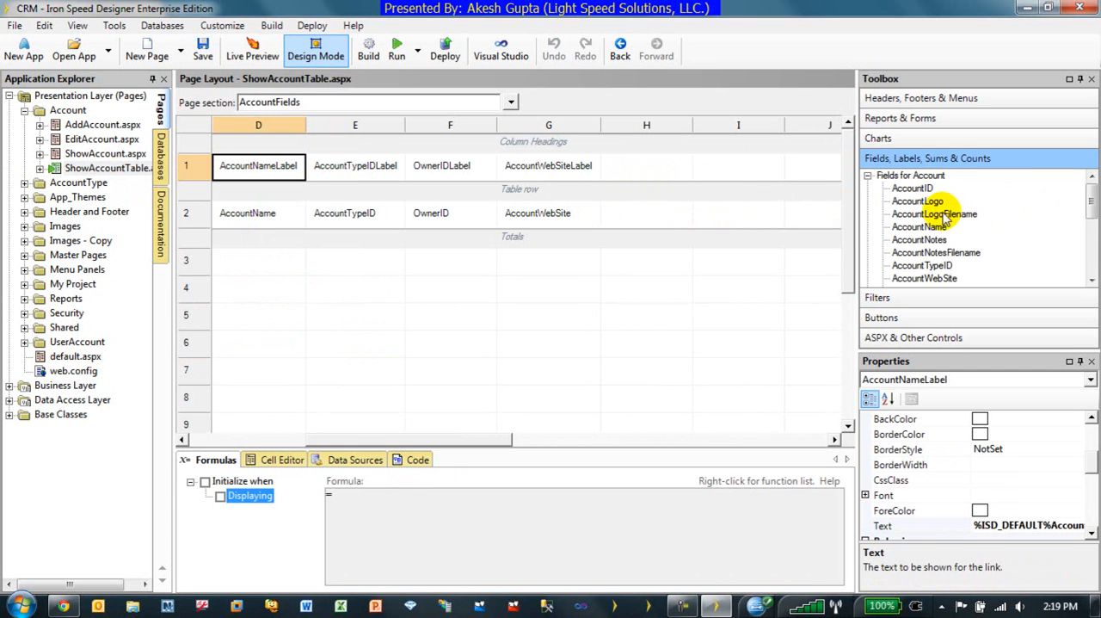
Add the AccountLogo image field to cell H2 of ShowAccountTable.aspx and build the application.
{"action": "left_click", "coordinate": [919, 199]}
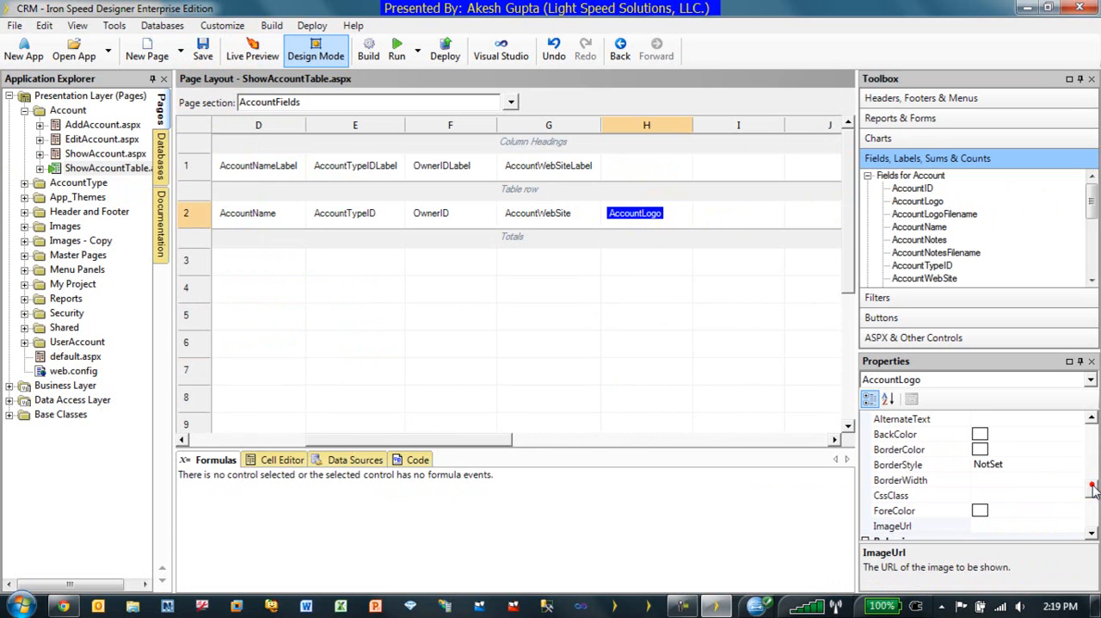
{"action": "scroll", "scroll_direction": "down", "scroll_amount": 3}
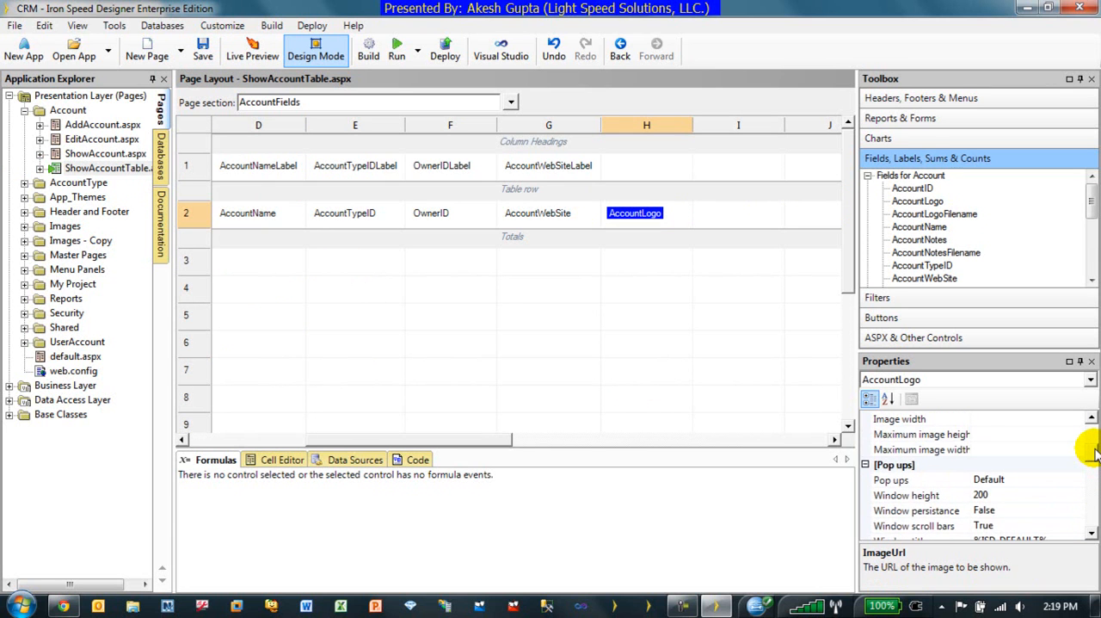
{"action": "scroll", "scroll_direction": "down", "scroll_amount": 3}
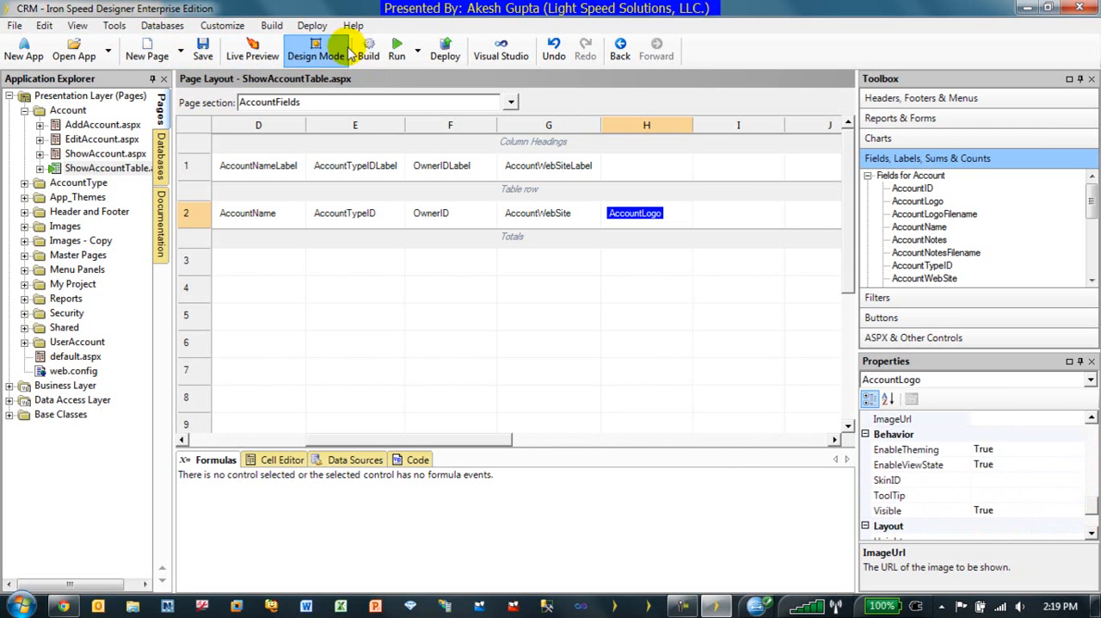
{"action": "left_click", "coordinate": [368, 48]}
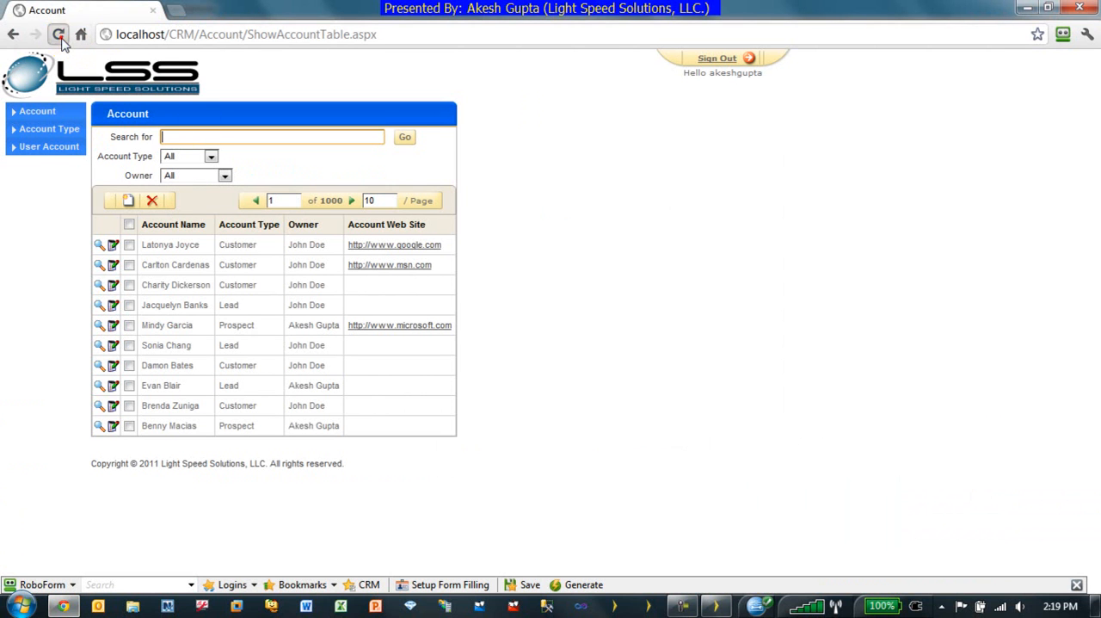
Reload the CRM, sign in as akeshgupta, and reopen the first account's edit form.
{"action": "left_click", "coordinate": [49, 147]}
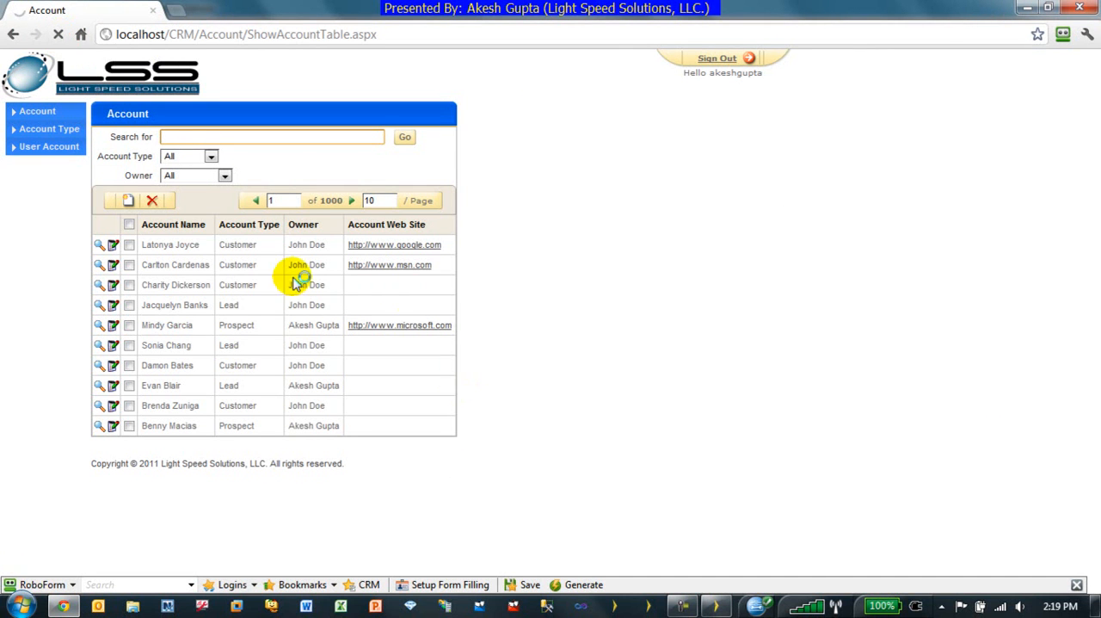
{"action": "left_click", "coordinate": [716, 59]}
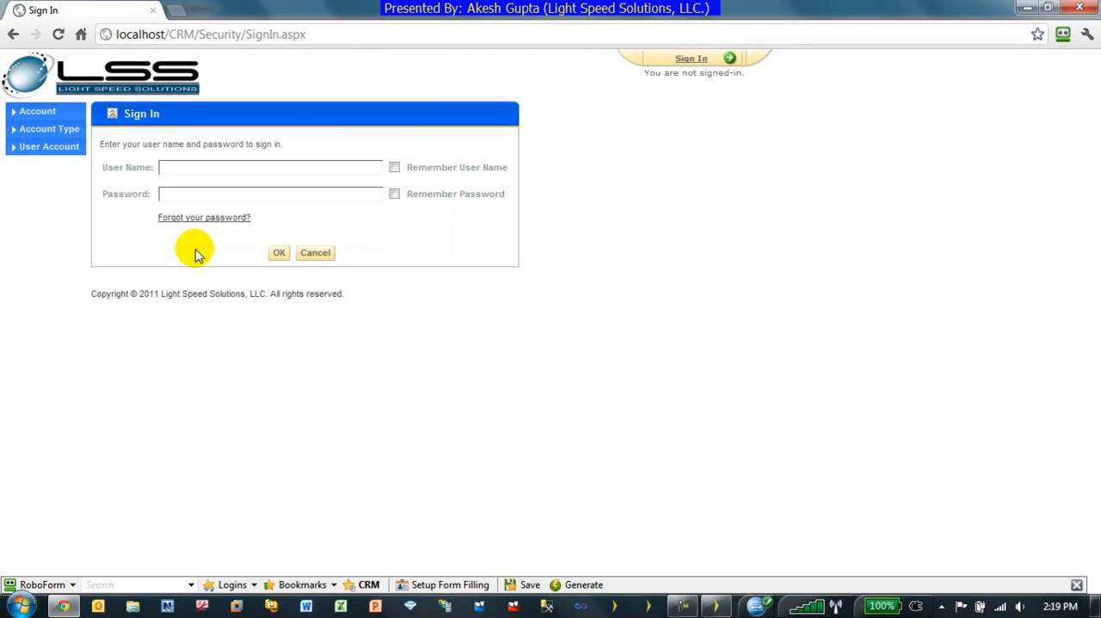
{"action": "type", "text": "akeshgupta"}
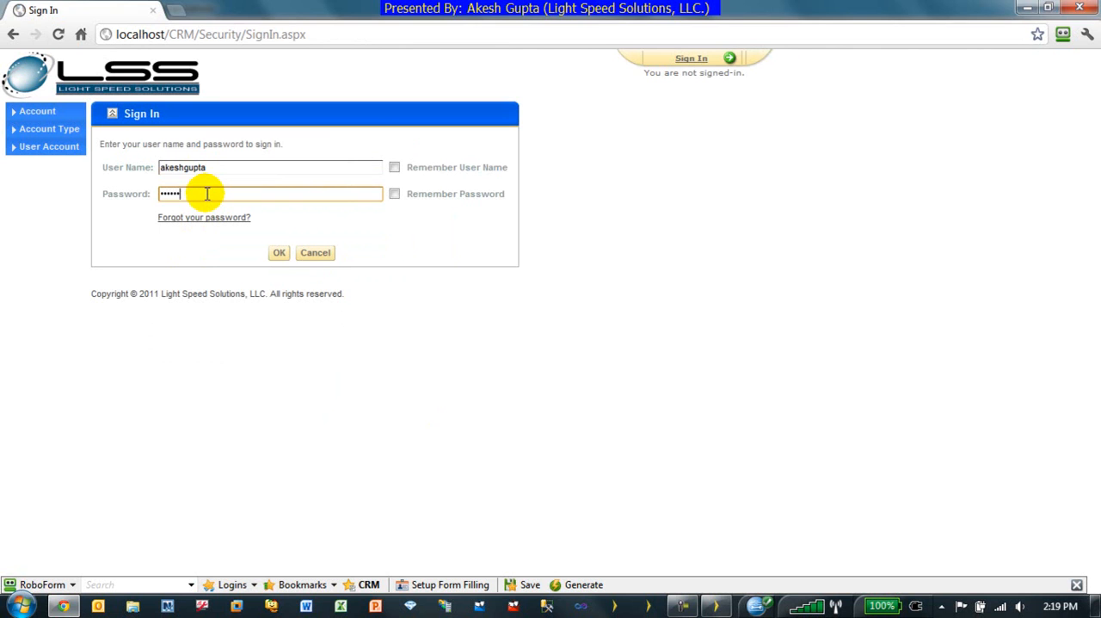
{"action": "left_click", "coordinate": [279, 252]}
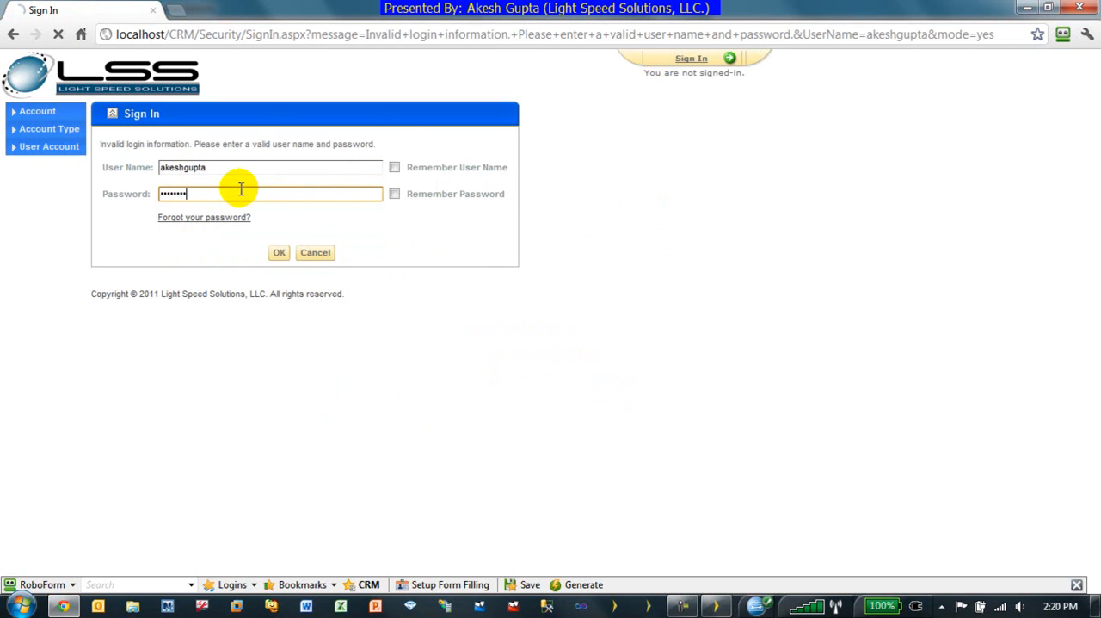
{"action": "left_click", "coordinate": [278, 251]}
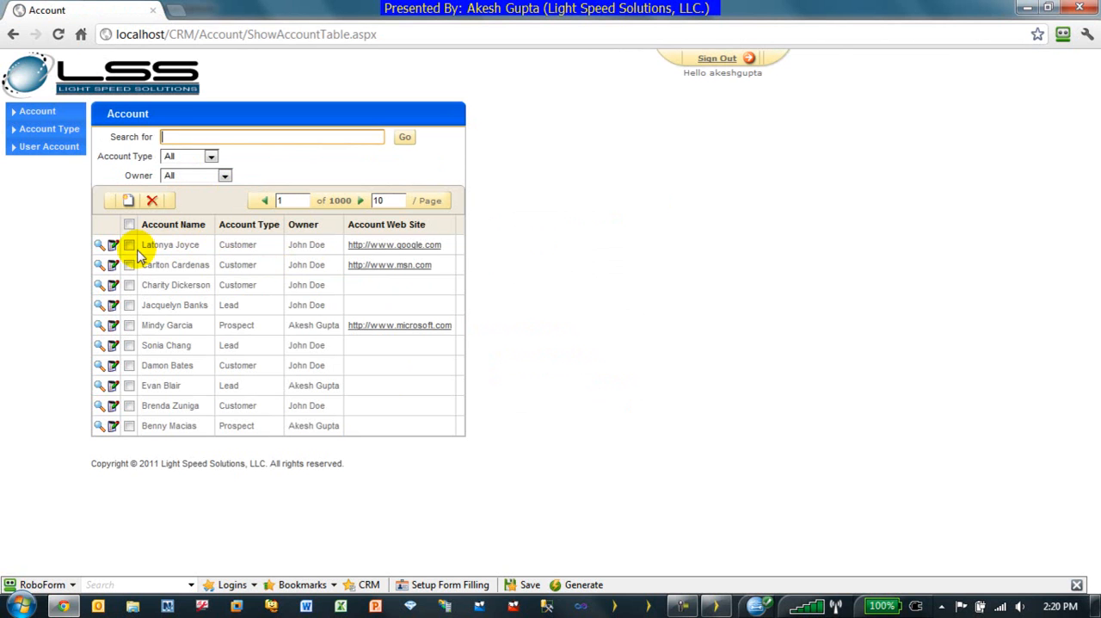
{"action": "left_click", "coordinate": [112, 245]}
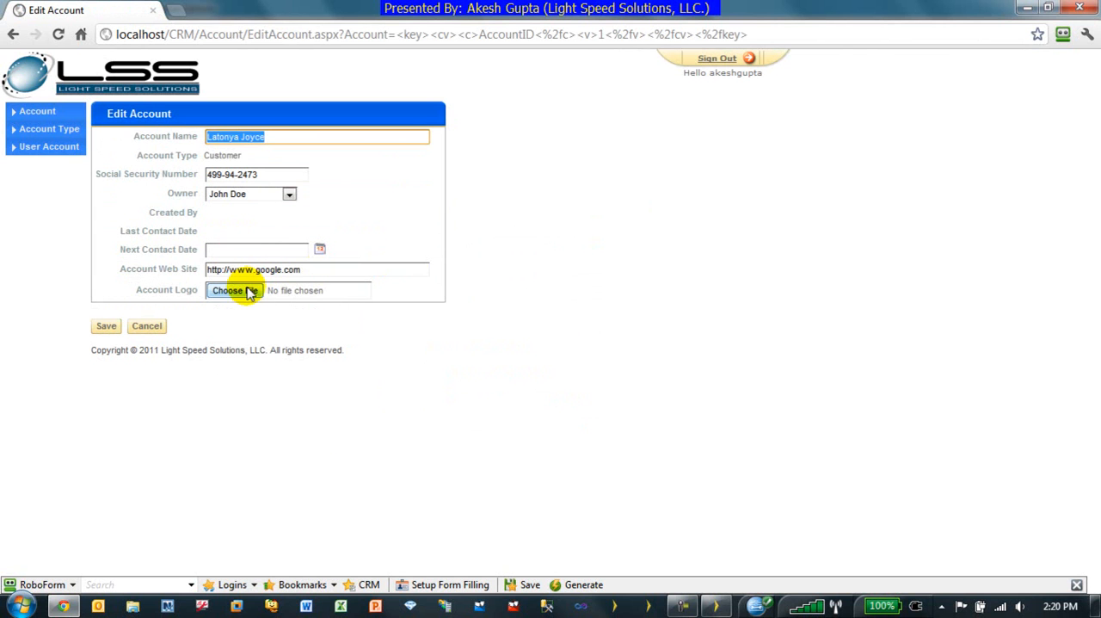
Upload msn.gif as the second account's logo and save, so the table shows both logos.
{"action": "left_click", "coordinate": [234, 289]}
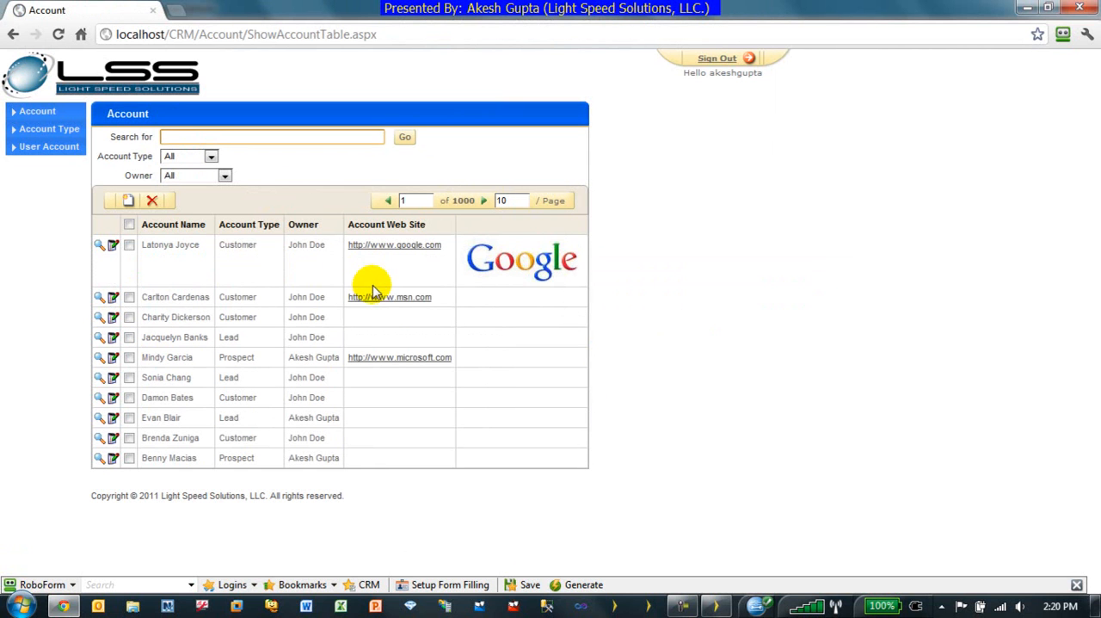
{"action": "left_click", "coordinate": [114, 296]}
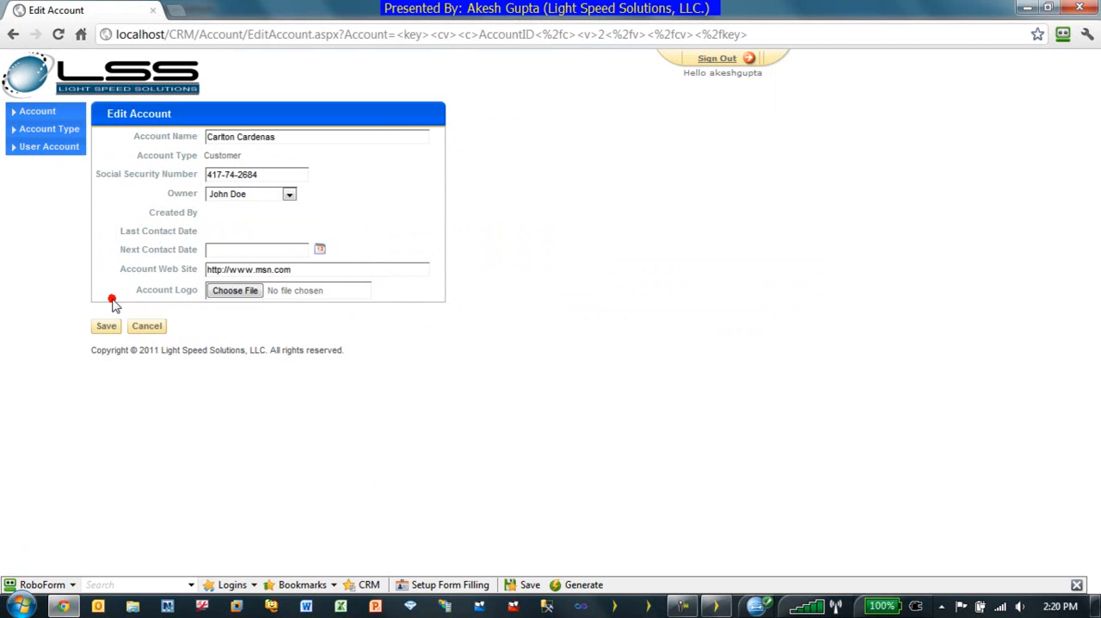
{"action": "left_click", "coordinate": [234, 289]}
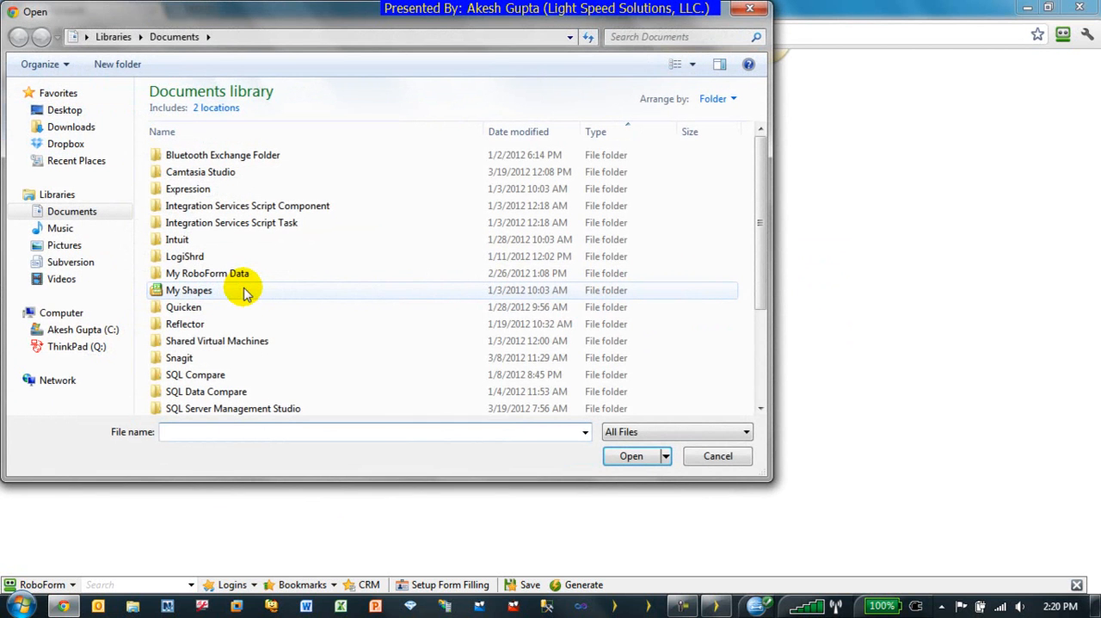
{"action": "mouse_move", "coordinate": [760, 326]}
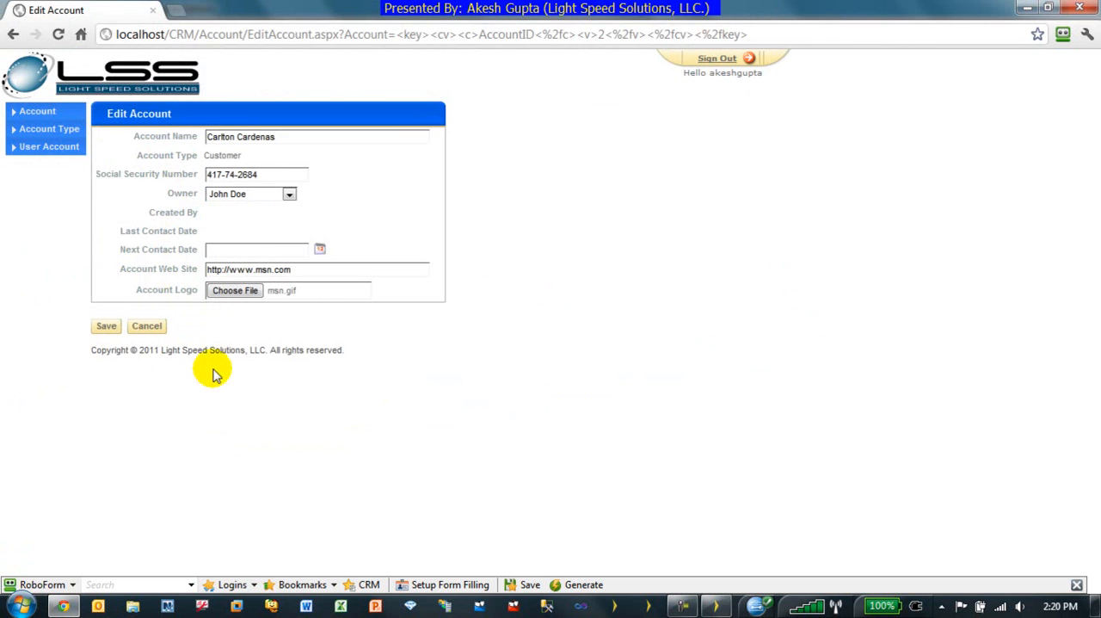
{"action": "left_click", "coordinate": [146, 325]}
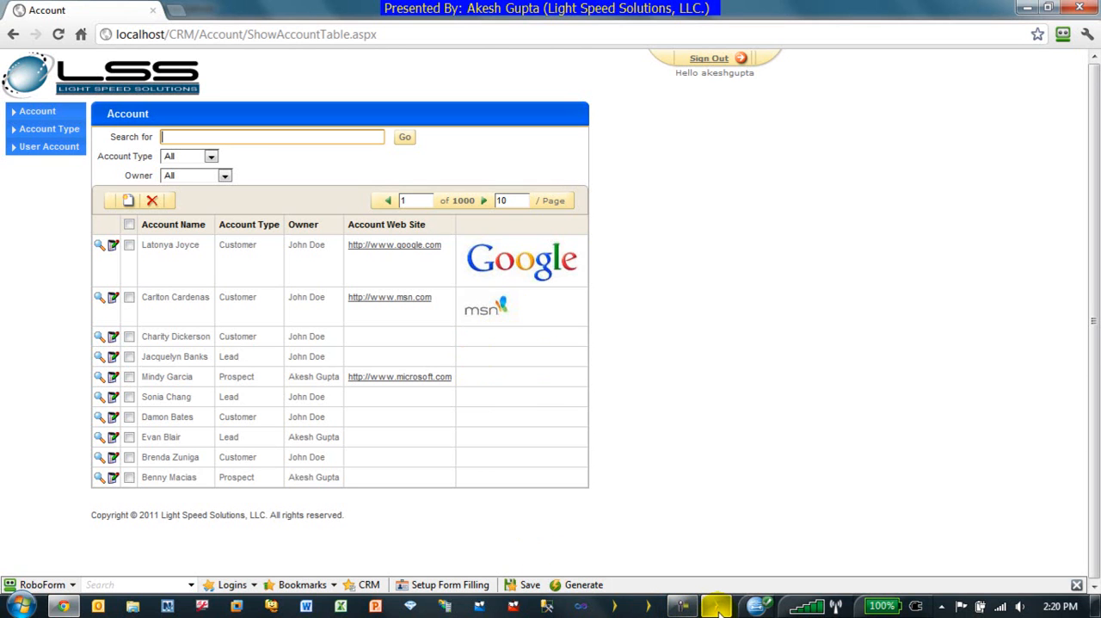
{"action": "mouse_move", "coordinate": [715, 606]}
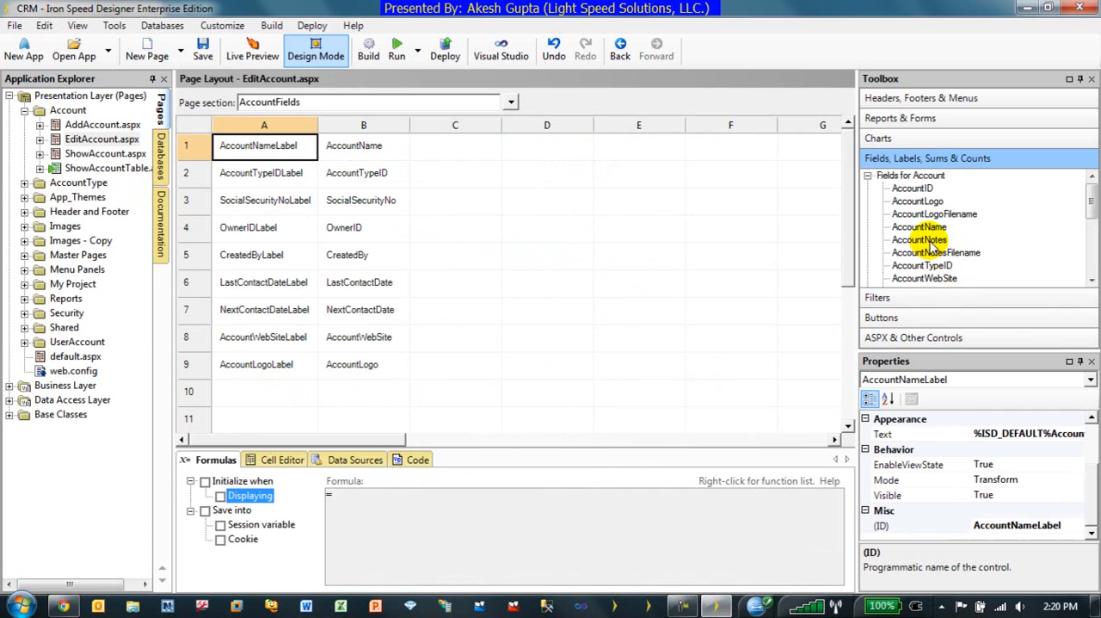
Drop AccountNotes and its label into row 10 of the EditAccount layout and select the field.
{"action": "left_click", "coordinate": [919, 239]}
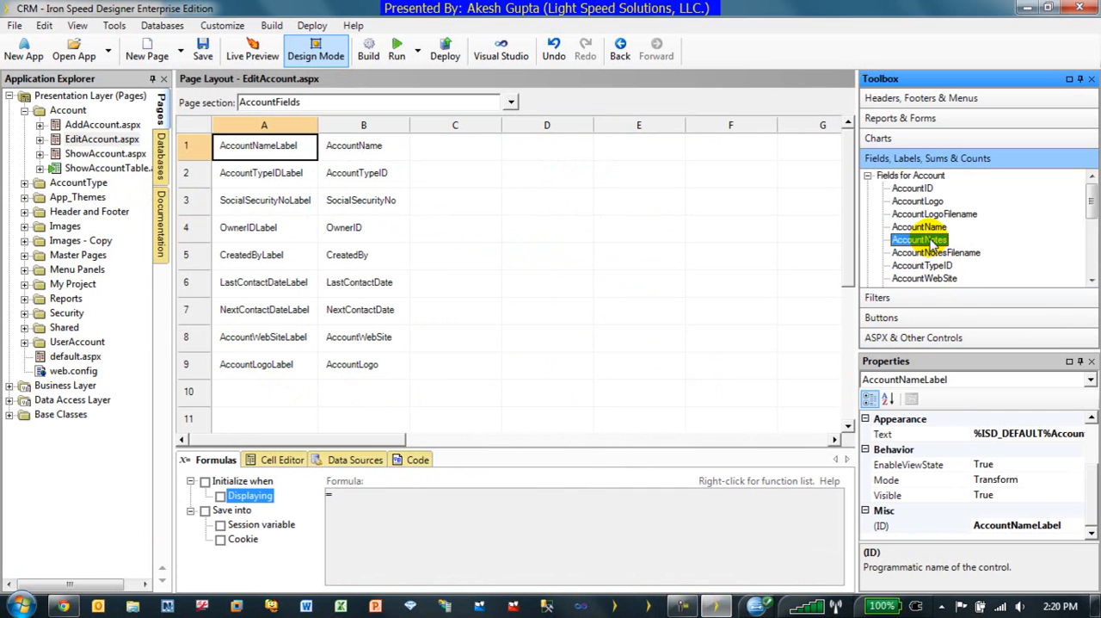
{"action": "mouse_move", "coordinate": [930, 244]}
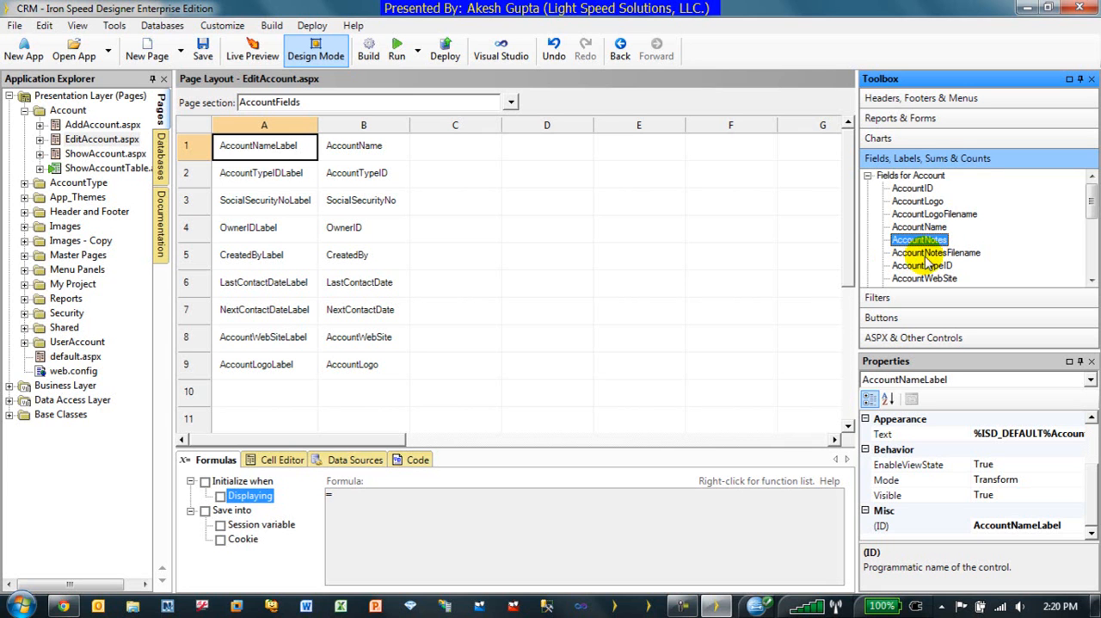
{"action": "mouse_move", "coordinate": [955, 259]}
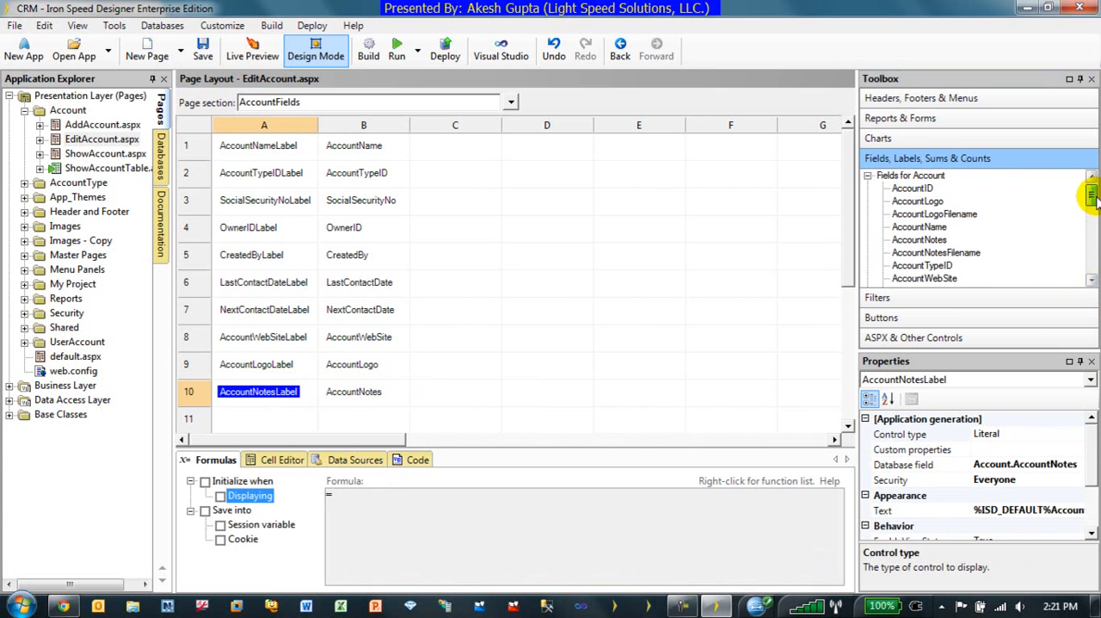
{"action": "mouse_move", "coordinate": [343, 385]}
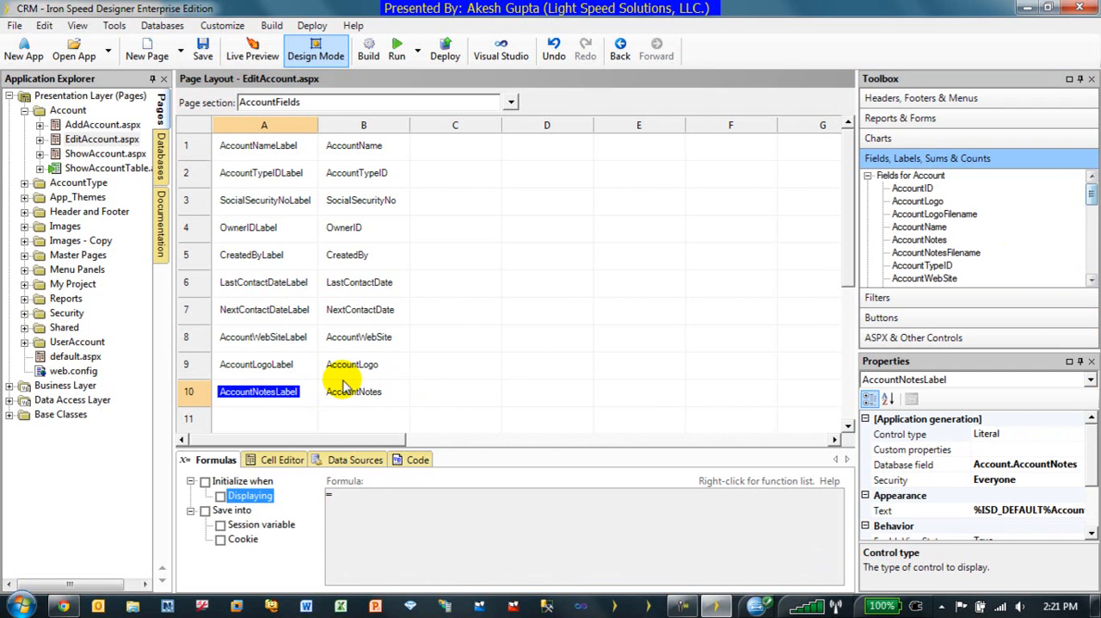
{"action": "left_click", "coordinate": [354, 393]}
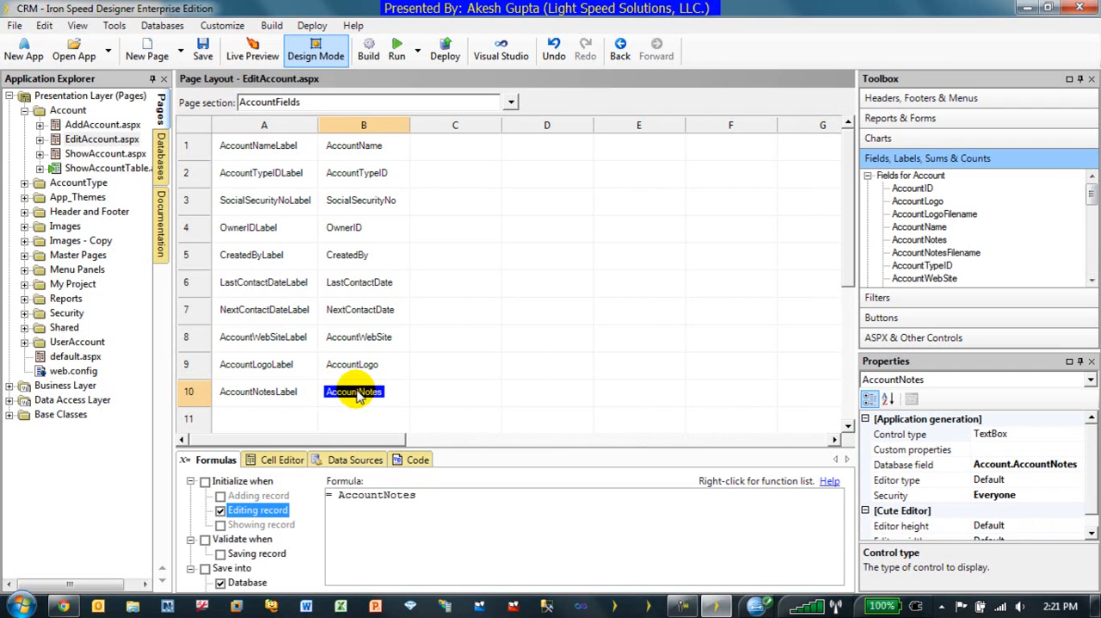
{"action": "mouse_move", "coordinate": [364, 401]}
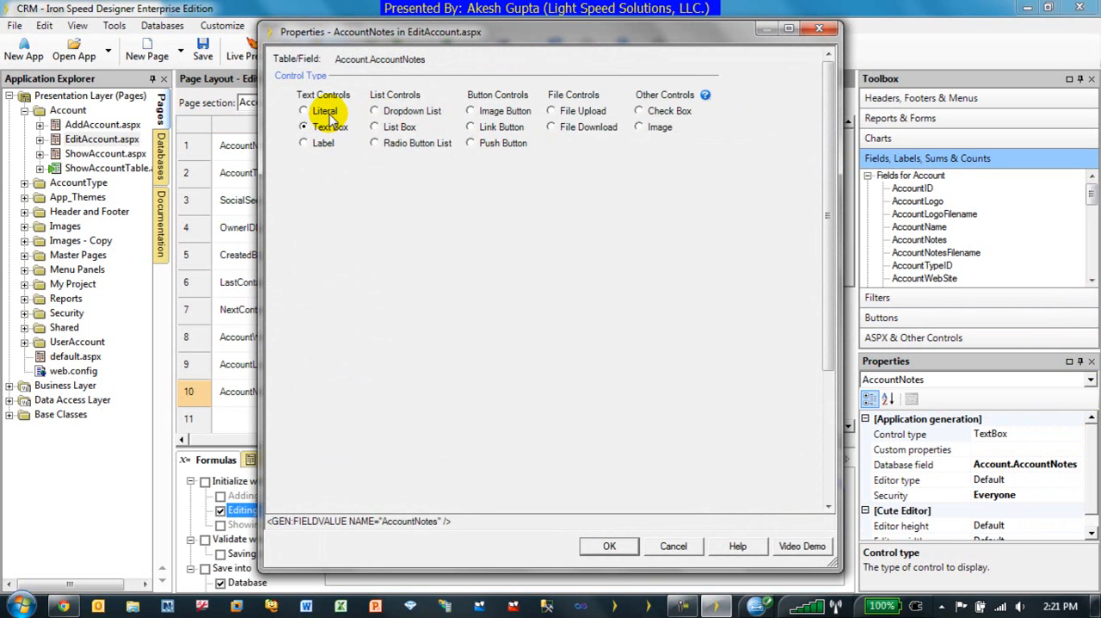
{"action": "mouse_move", "coordinate": [583, 110]}
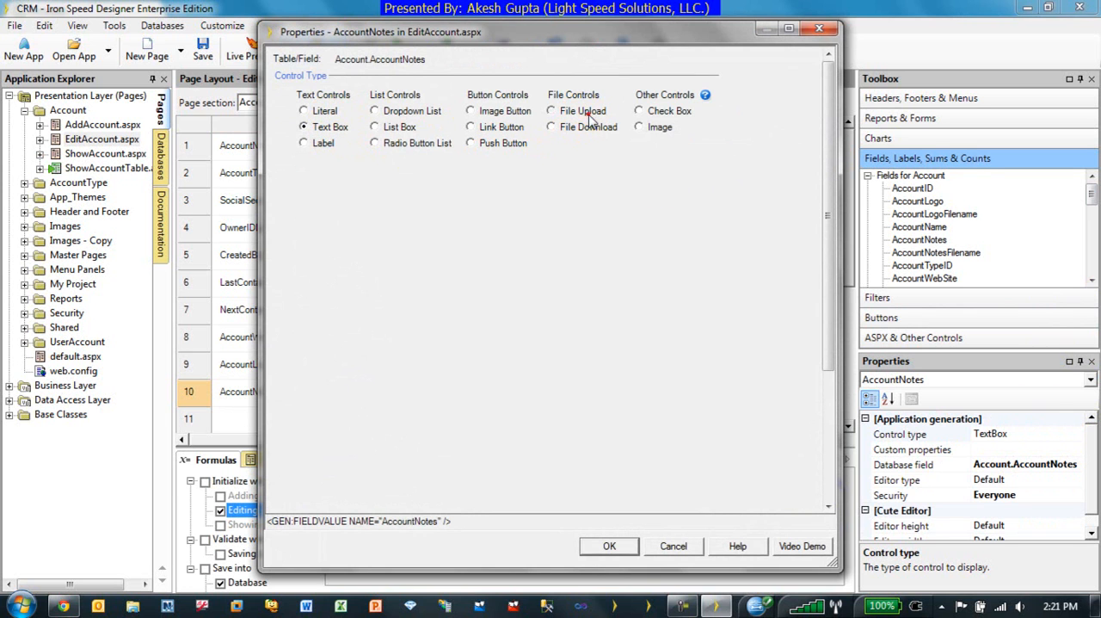
Make AccountNotes a File Upload control with AccountNotesFilename as its file name field.
{"action": "left_click", "coordinate": [610, 545]}
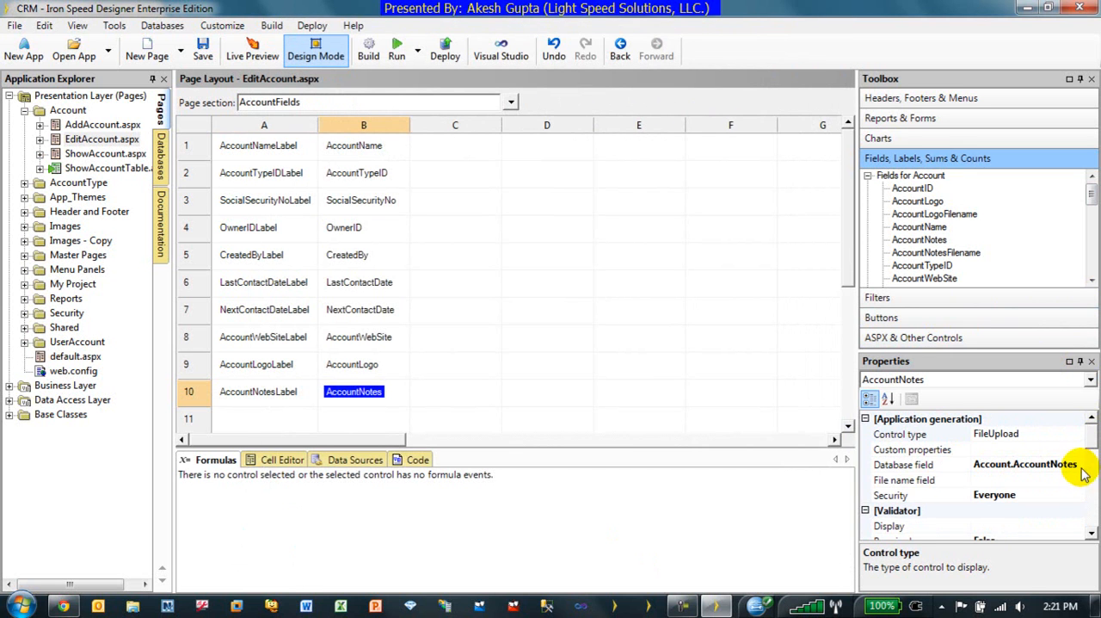
{"action": "double_click", "coordinate": [354, 393]}
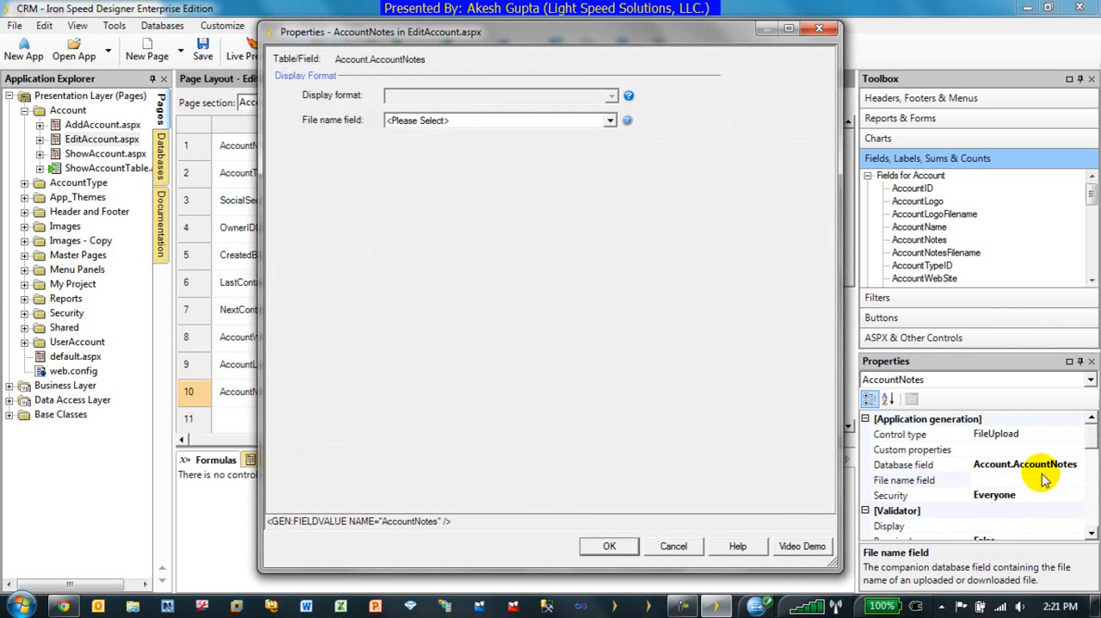
{"action": "left_click", "coordinate": [609, 121]}
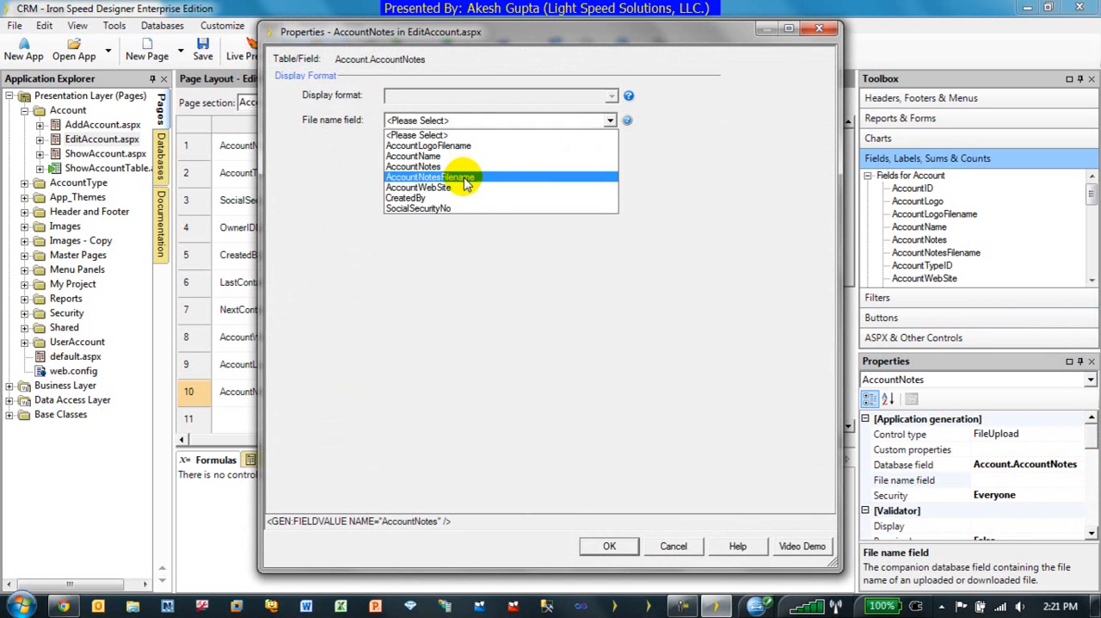
{"action": "left_click", "coordinate": [430, 177]}
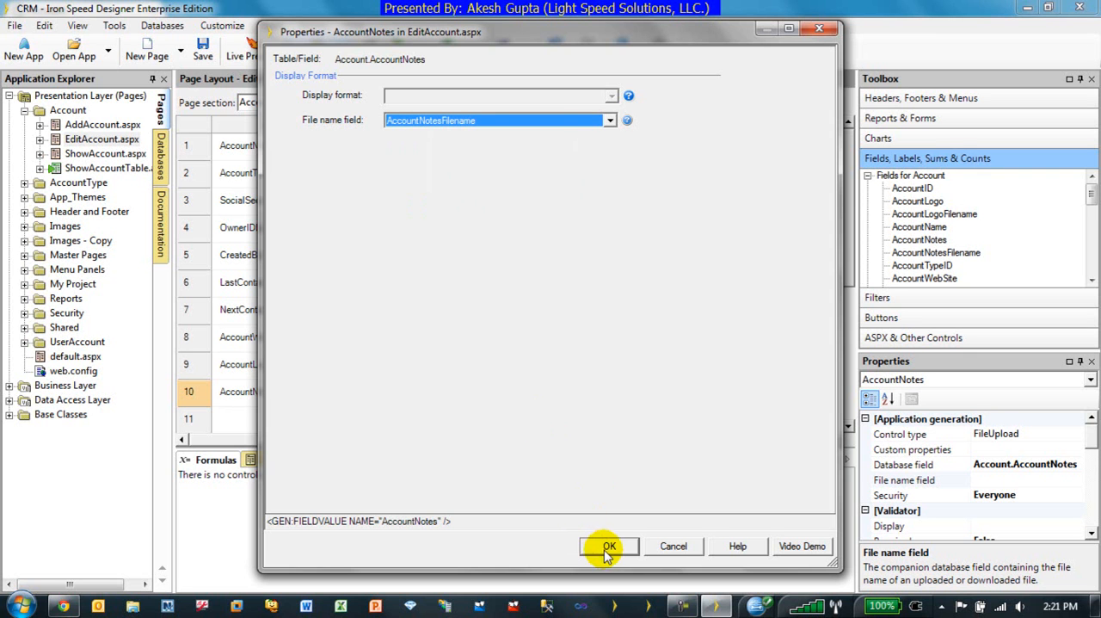
{"action": "left_click", "coordinate": [609, 545]}
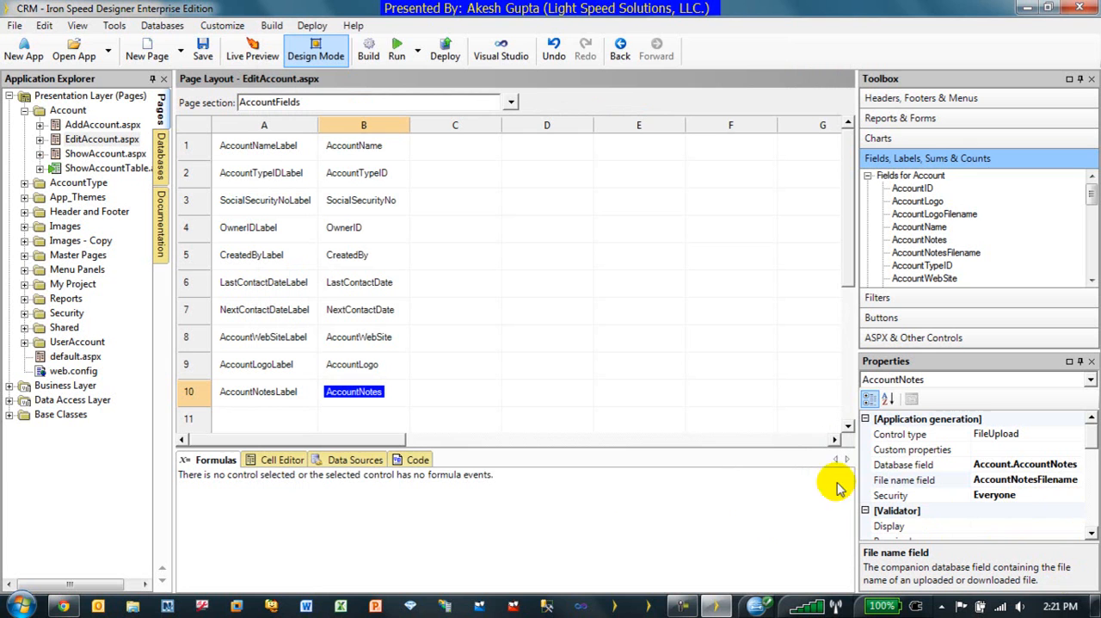
{"action": "mouse_move", "coordinate": [207, 189]}
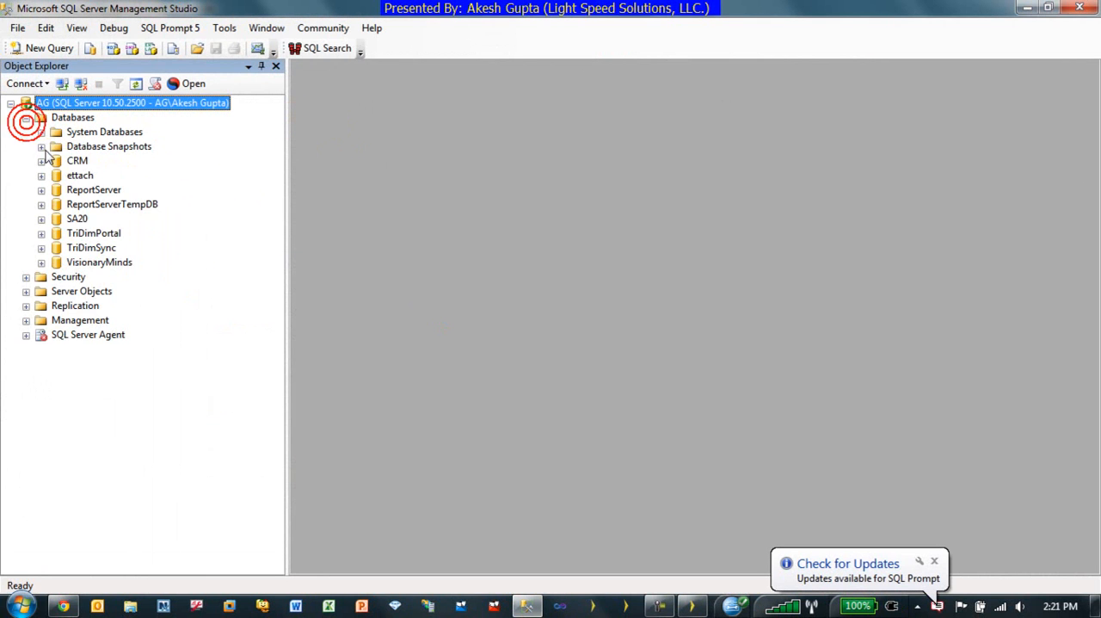
In dbo.Account design, attempt AccountNotes as image, dismiss the conversion error, and save.
{"action": "left_click", "coordinate": [42, 160]}
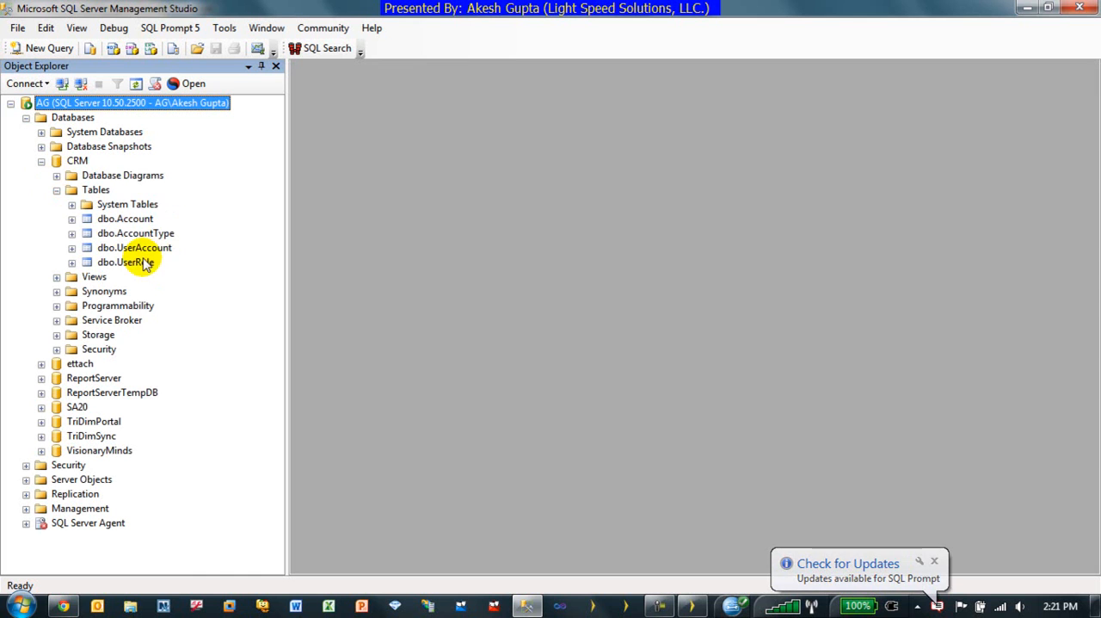
{"action": "right_click", "coordinate": [124, 217]}
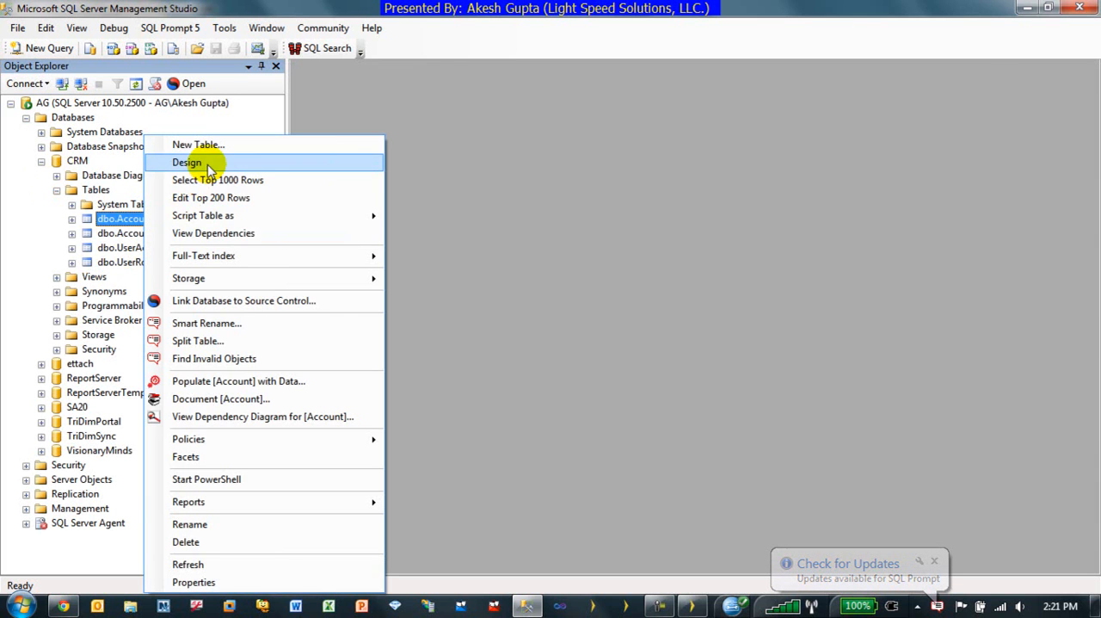
{"action": "left_click", "coordinate": [186, 164]}
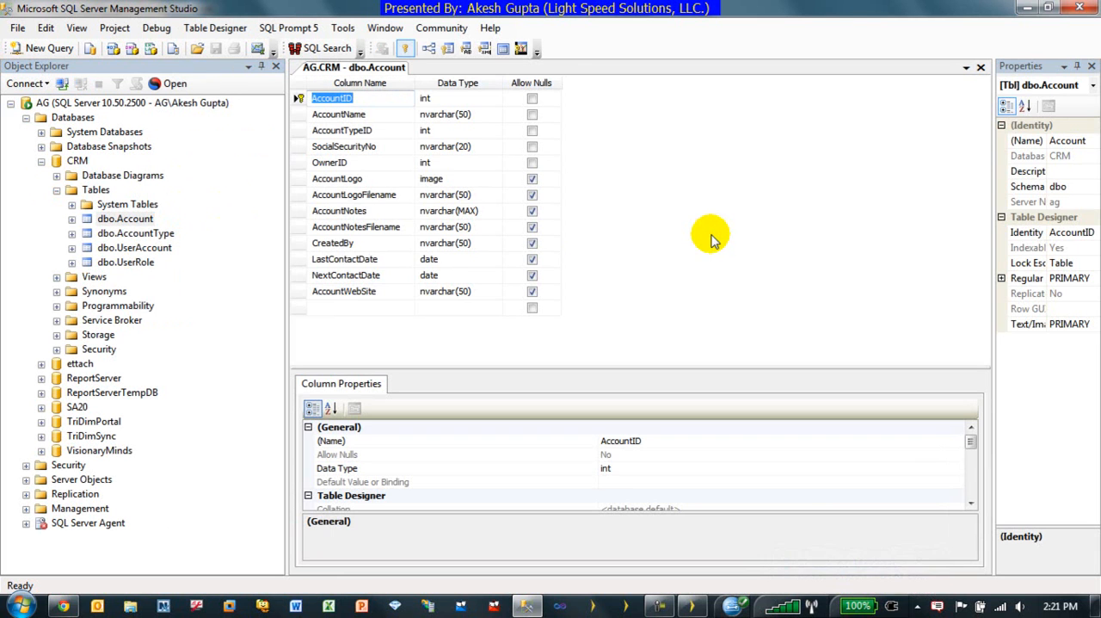
{"action": "mouse_move", "coordinate": [422, 181]}
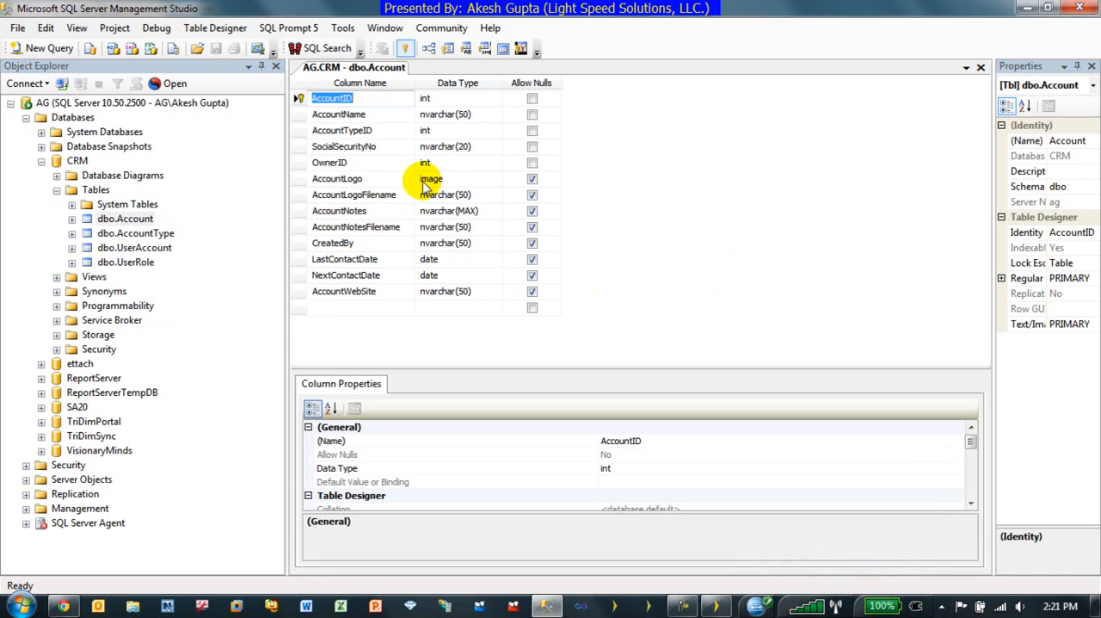
{"action": "mouse_move", "coordinate": [368, 210]}
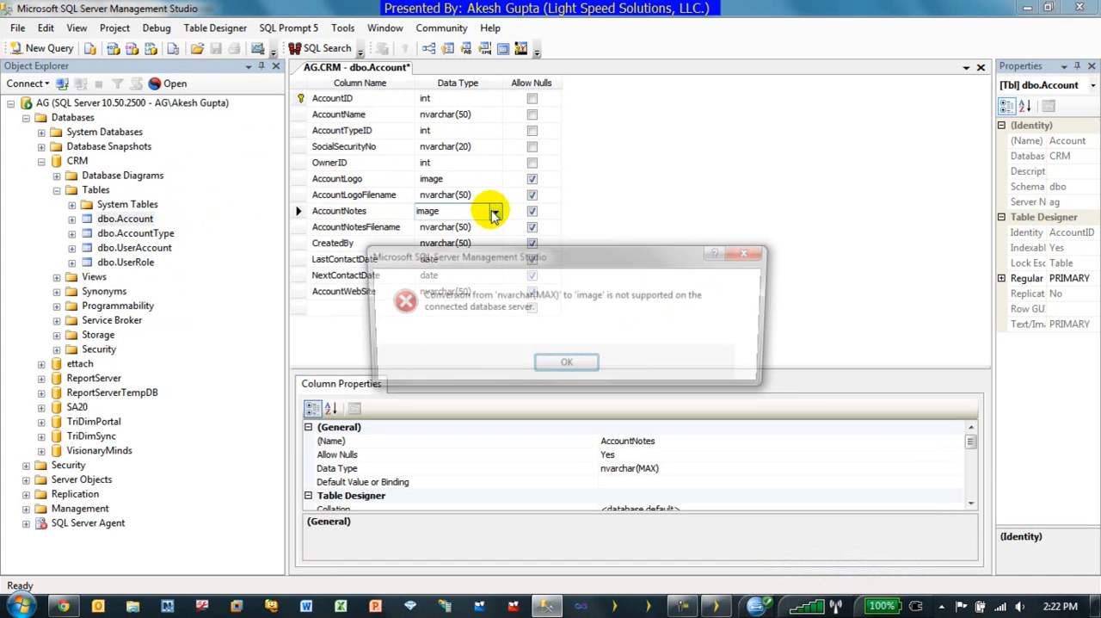
{"action": "left_click", "coordinate": [566, 361]}
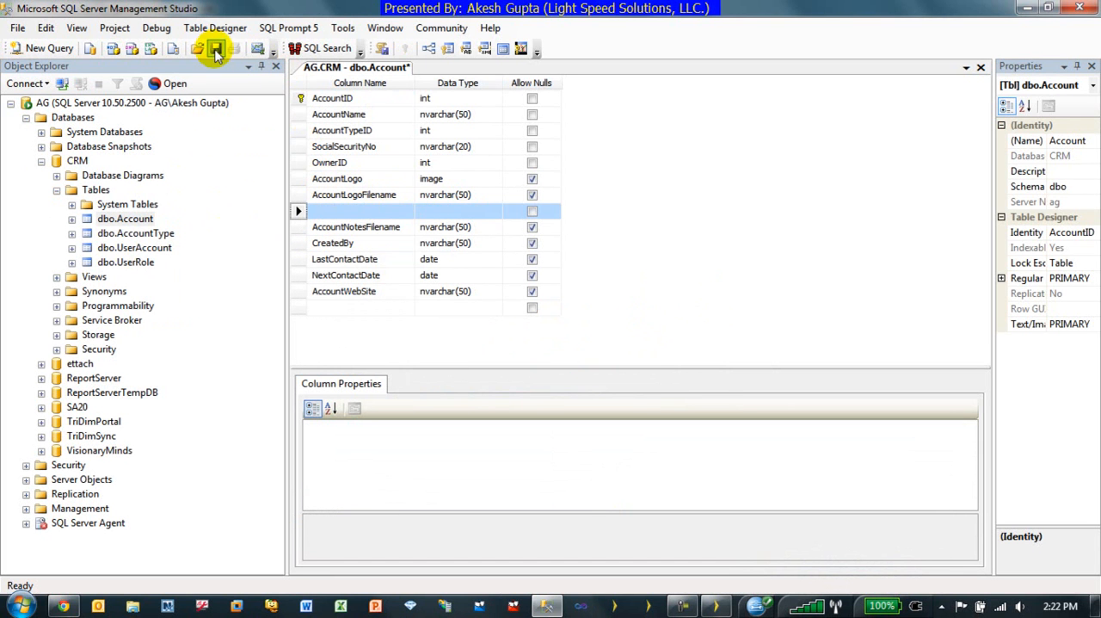
{"action": "left_click", "coordinate": [215, 48]}
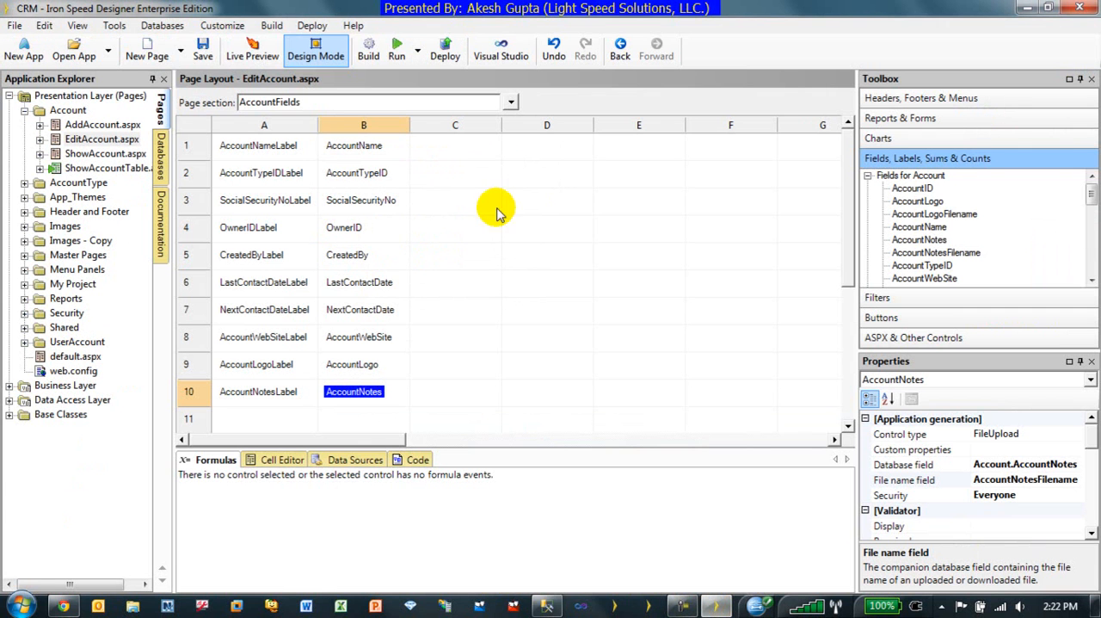
Synchronize the database schema, run Rebuild All, and return to the page layouts.
{"action": "left_click", "coordinate": [162, 24]}
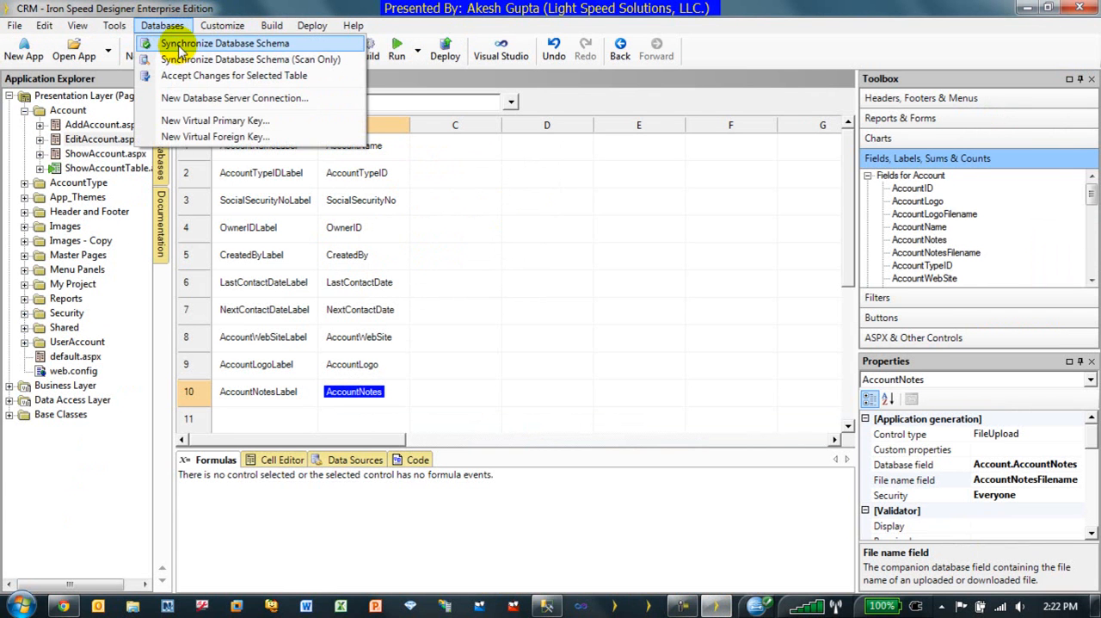
{"action": "left_click", "coordinate": [224, 43]}
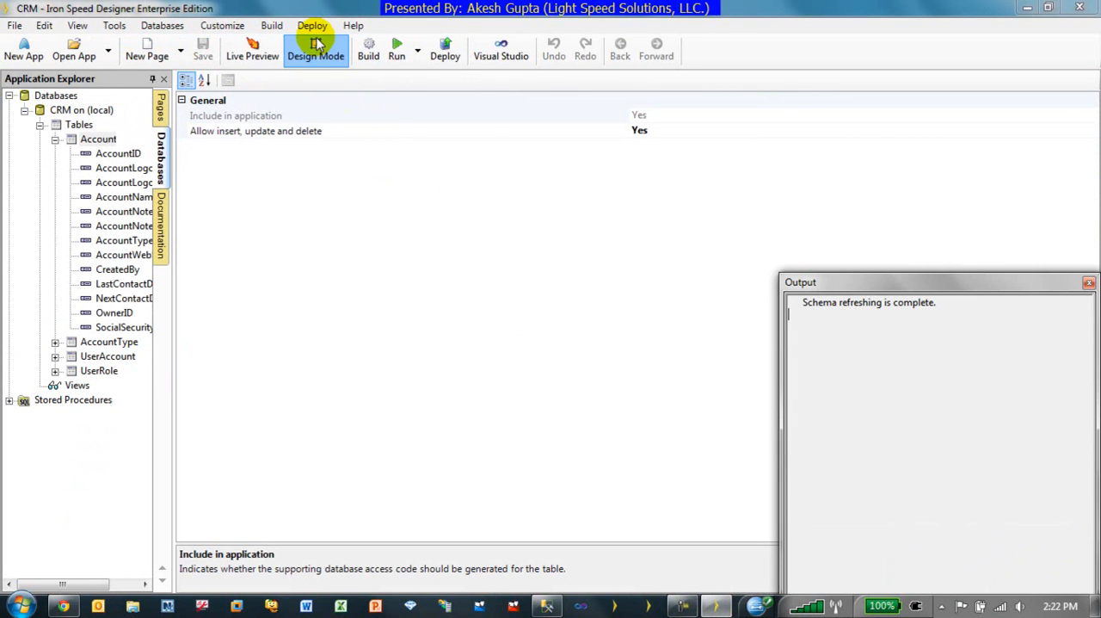
{"action": "left_click", "coordinate": [272, 24]}
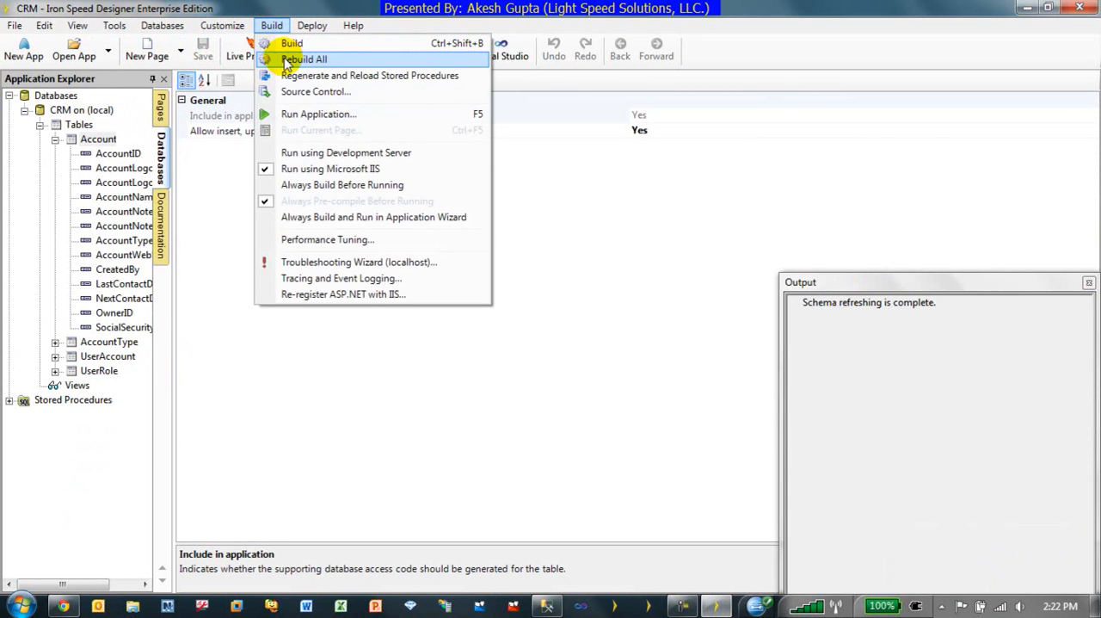
{"action": "left_click", "coordinate": [303, 59]}
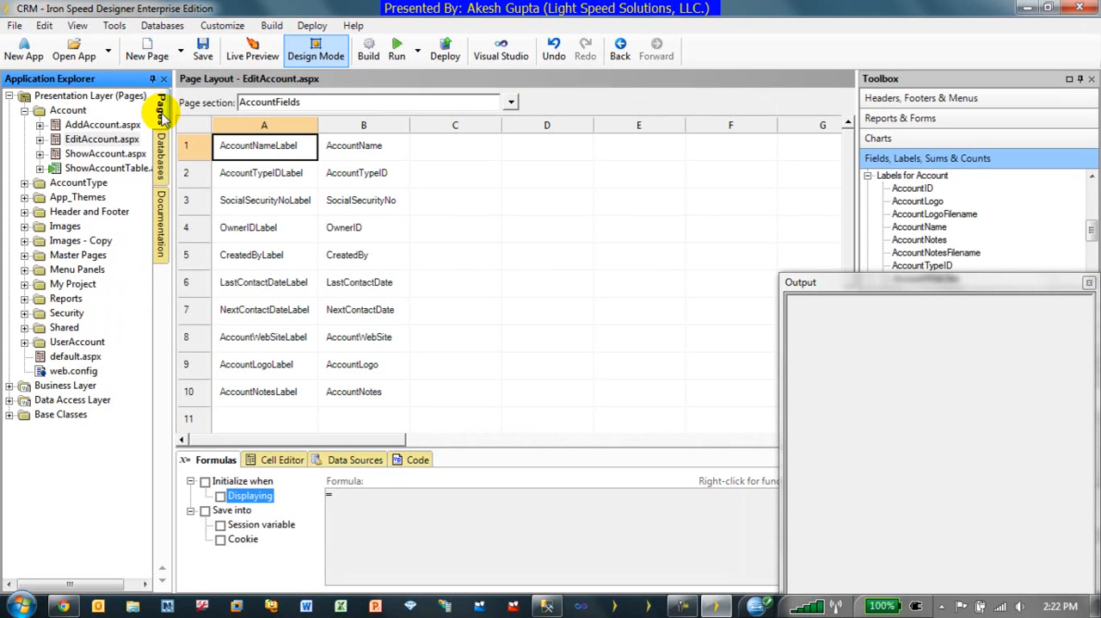
{"action": "left_click", "coordinate": [355, 392]}
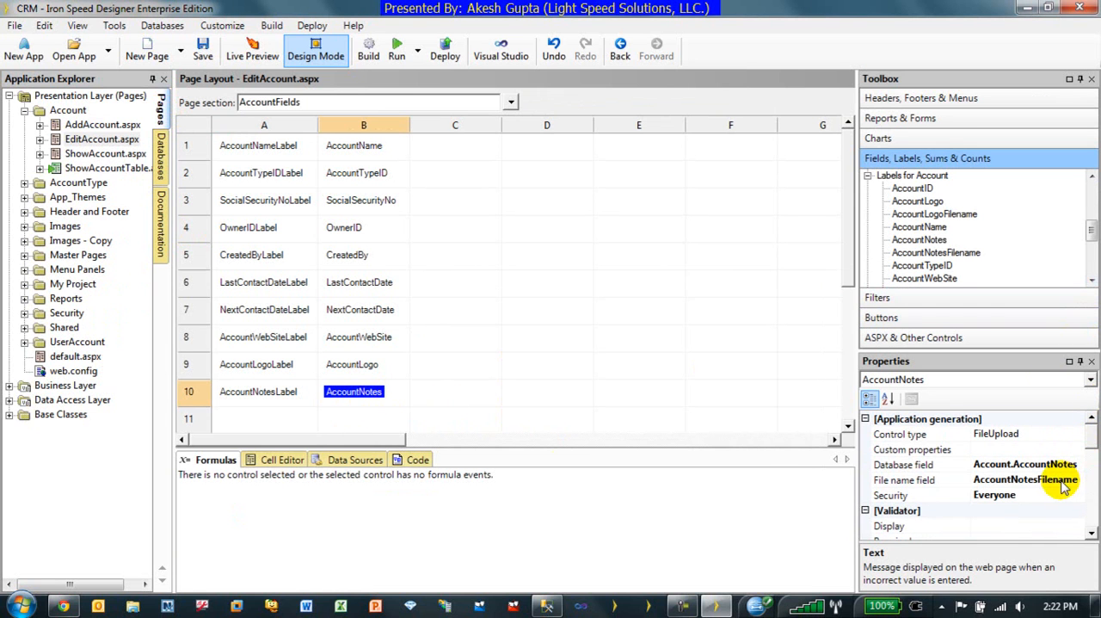
{"action": "mouse_move", "coordinate": [1074, 492]}
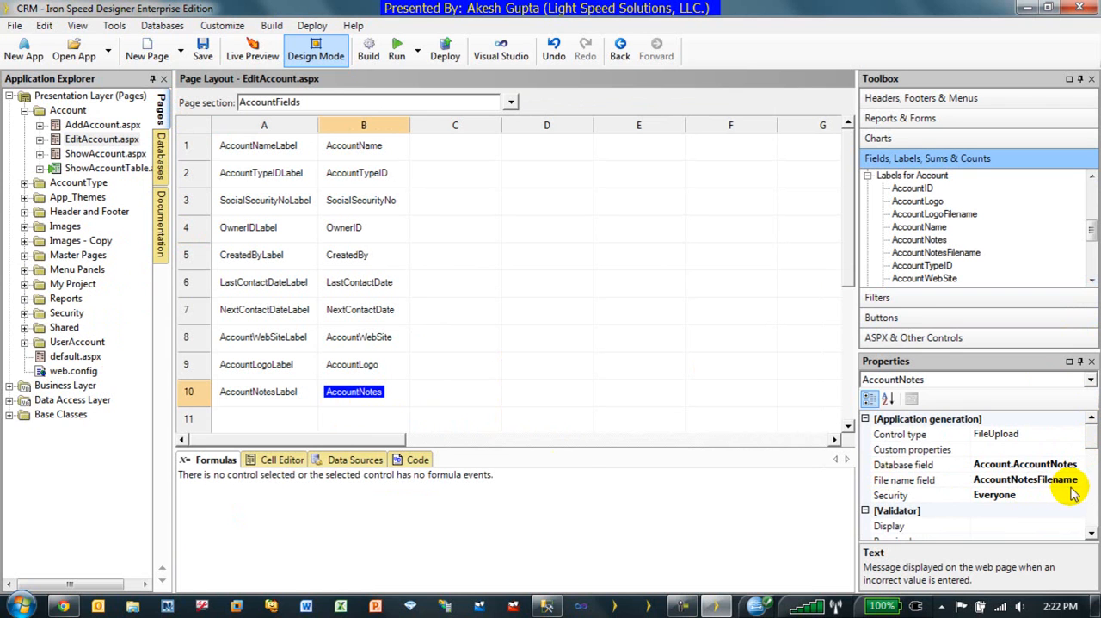
{"action": "mouse_move", "coordinate": [491, 404]}
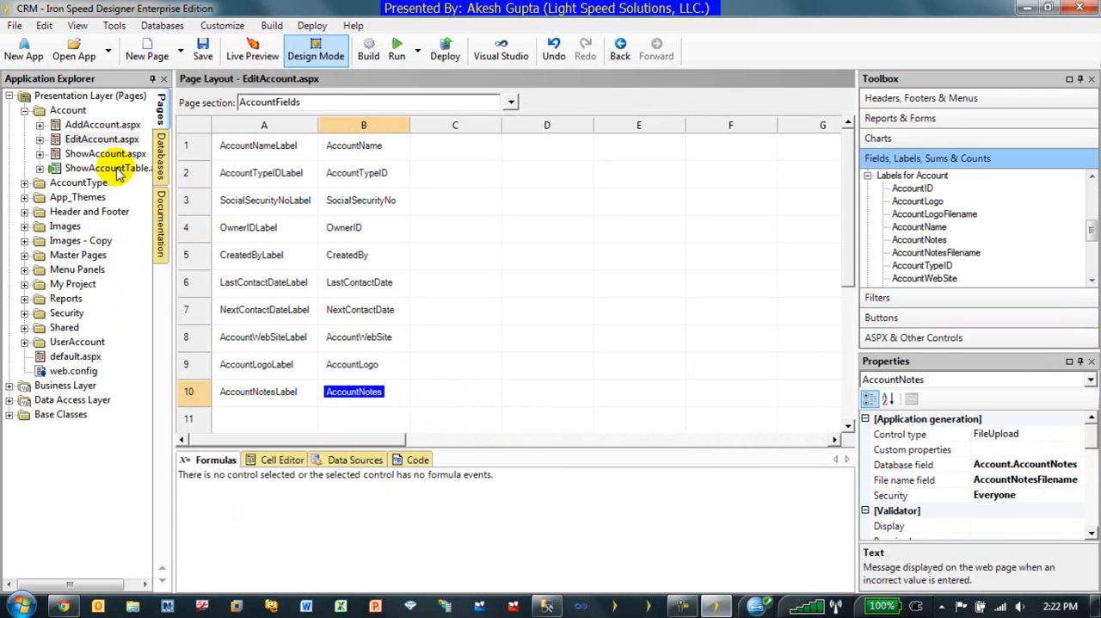
In the Show Account Table layout, set AccountNotesLabel to display as a Literal.
{"action": "left_click", "coordinate": [107, 169]}
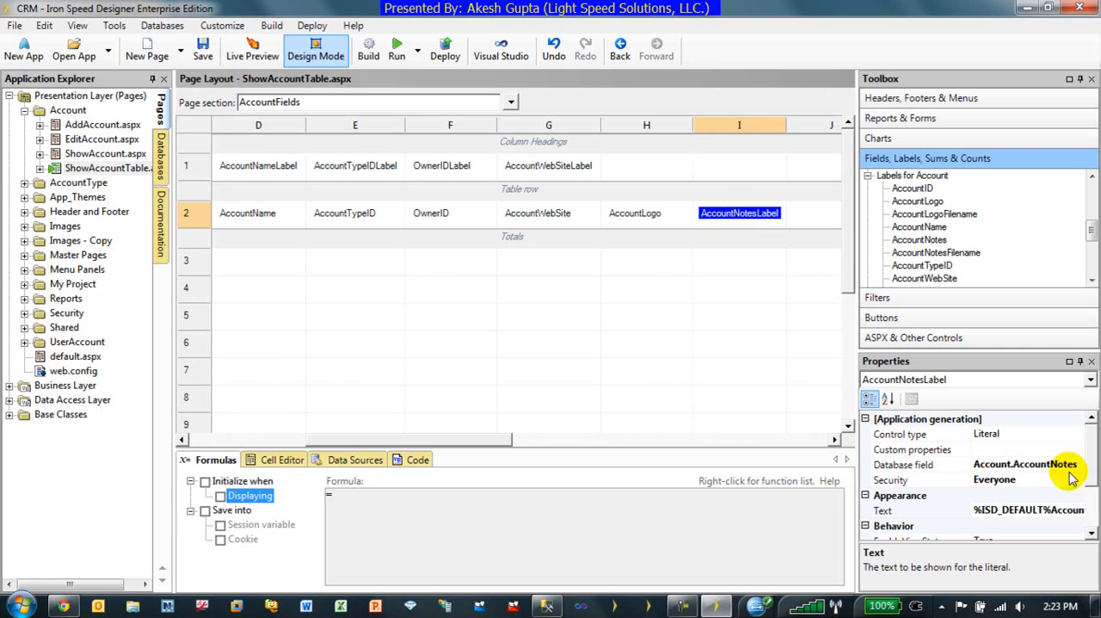
{"action": "left_click", "coordinate": [900, 433]}
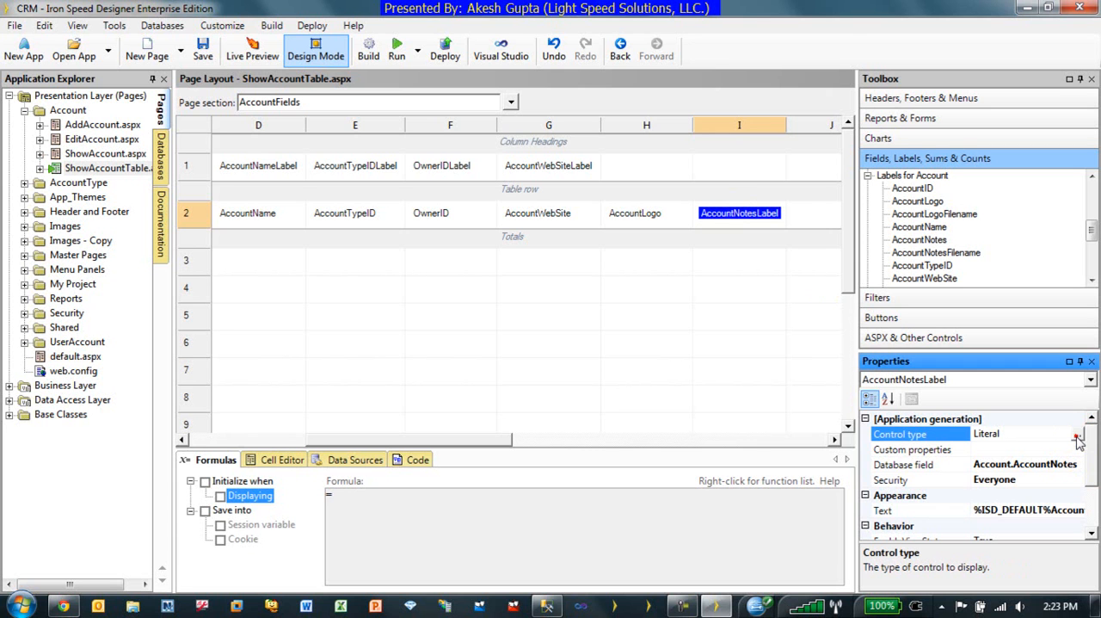
{"action": "left_click", "coordinate": [1077, 434]}
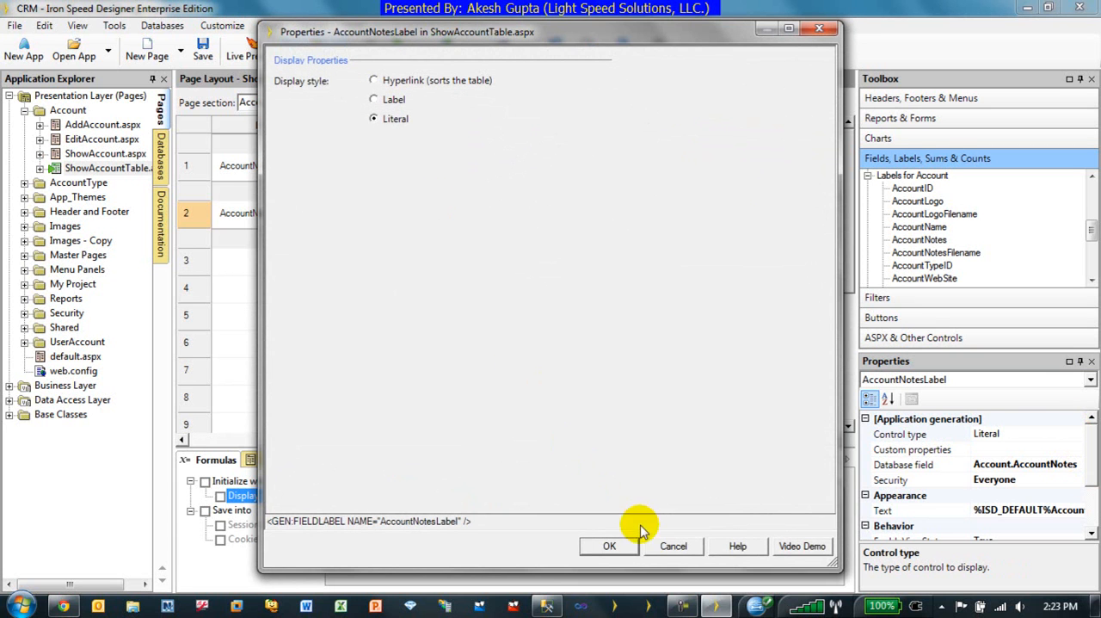
{"action": "left_click", "coordinate": [609, 545]}
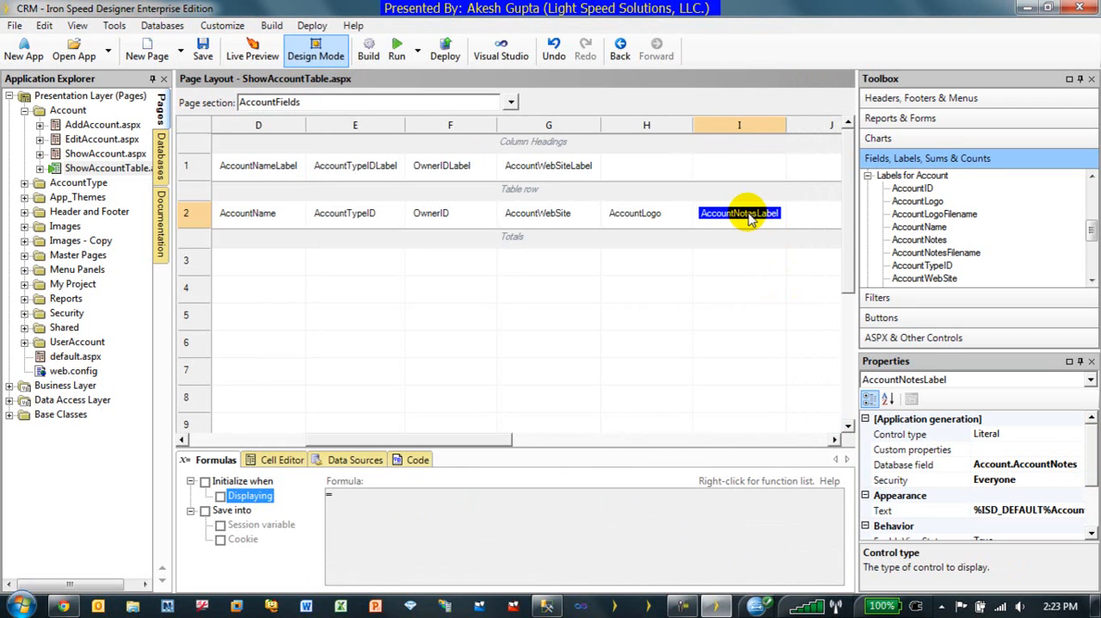
Replace AccountNotesLabel with an AccountNotes File Download control naming files from AccountNotesFilename.
{"action": "right_click", "coordinate": [740, 213]}
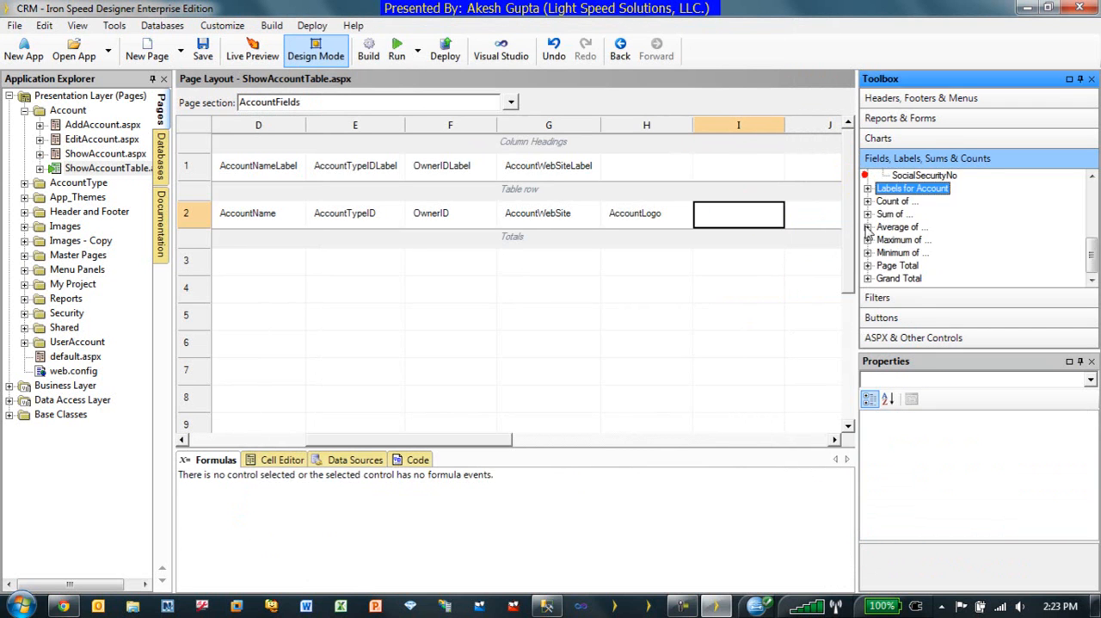
{"action": "scroll", "scroll_direction": "down", "scroll_amount": 3}
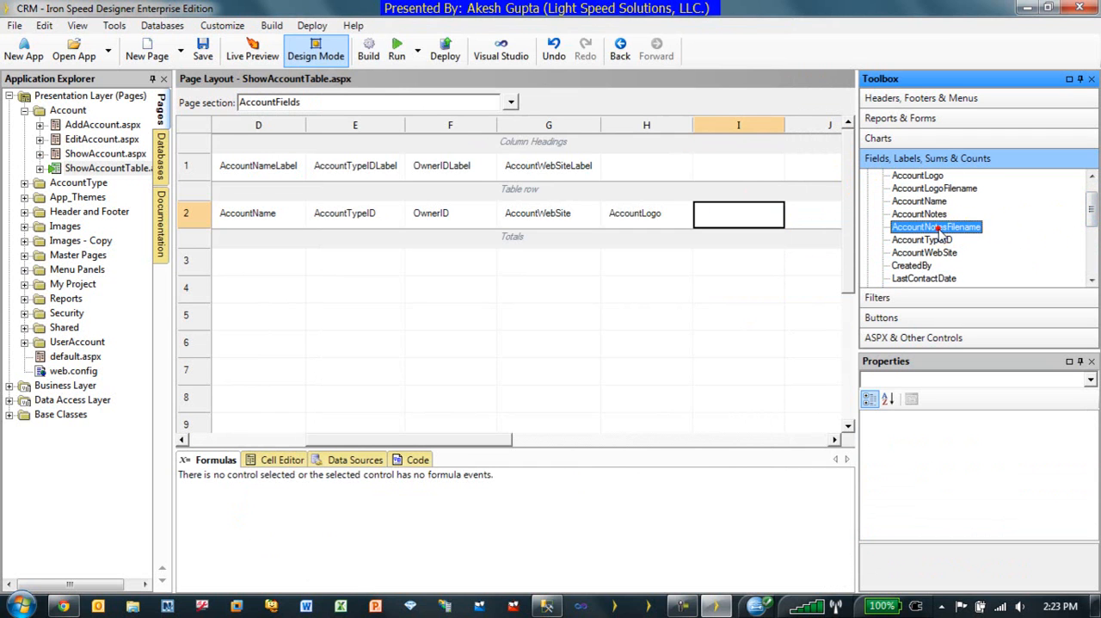
{"action": "left_click", "coordinate": [919, 214]}
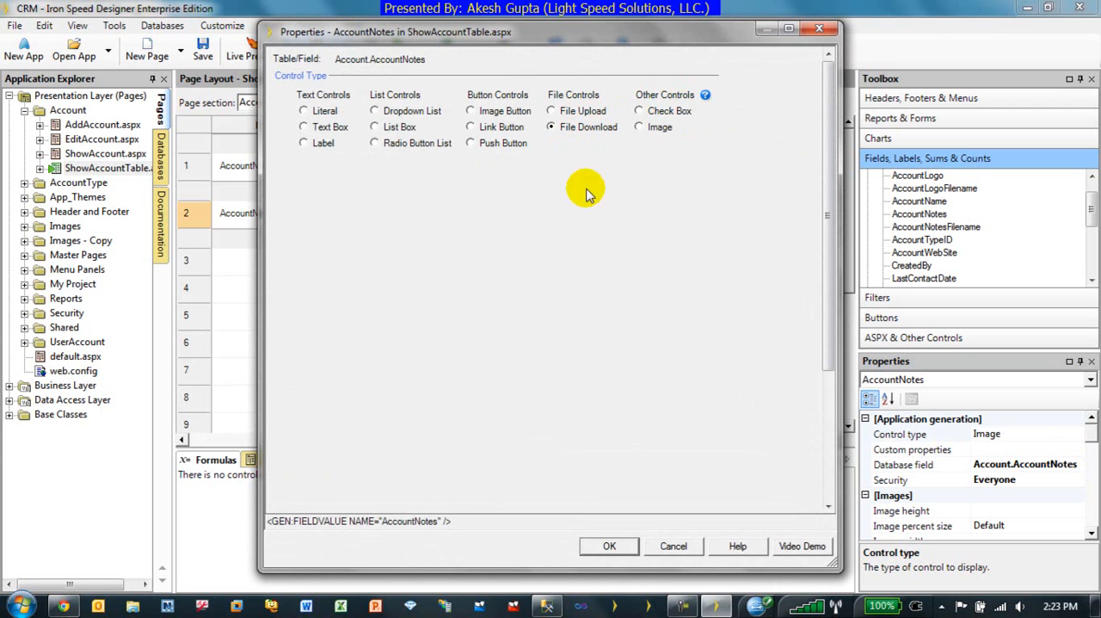
{"action": "left_click", "coordinate": [609, 545]}
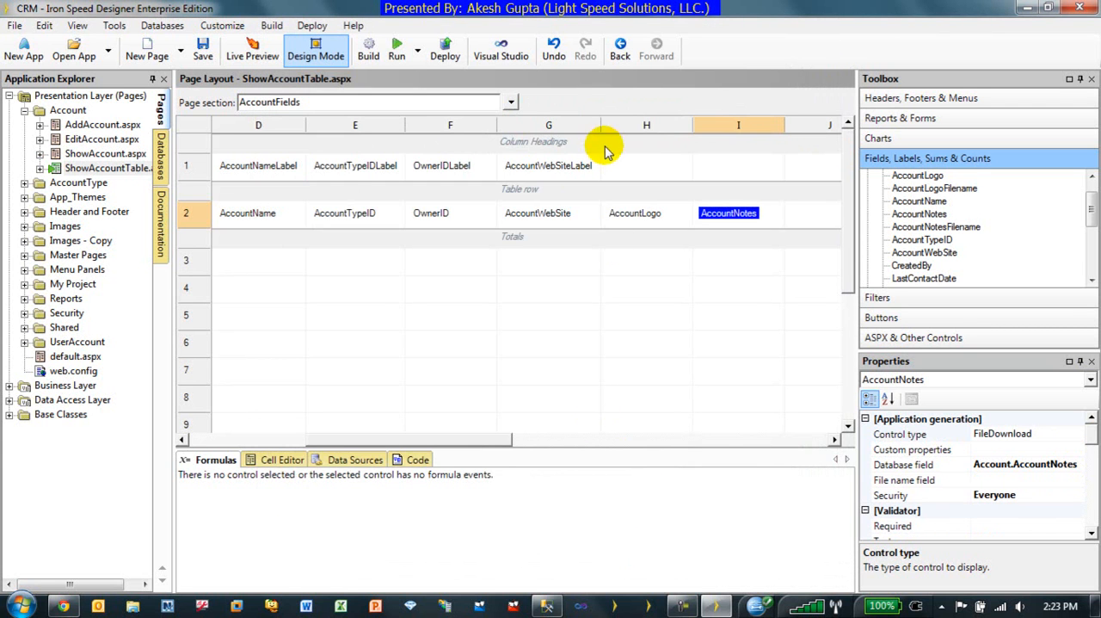
{"action": "left_click", "coordinate": [915, 479]}
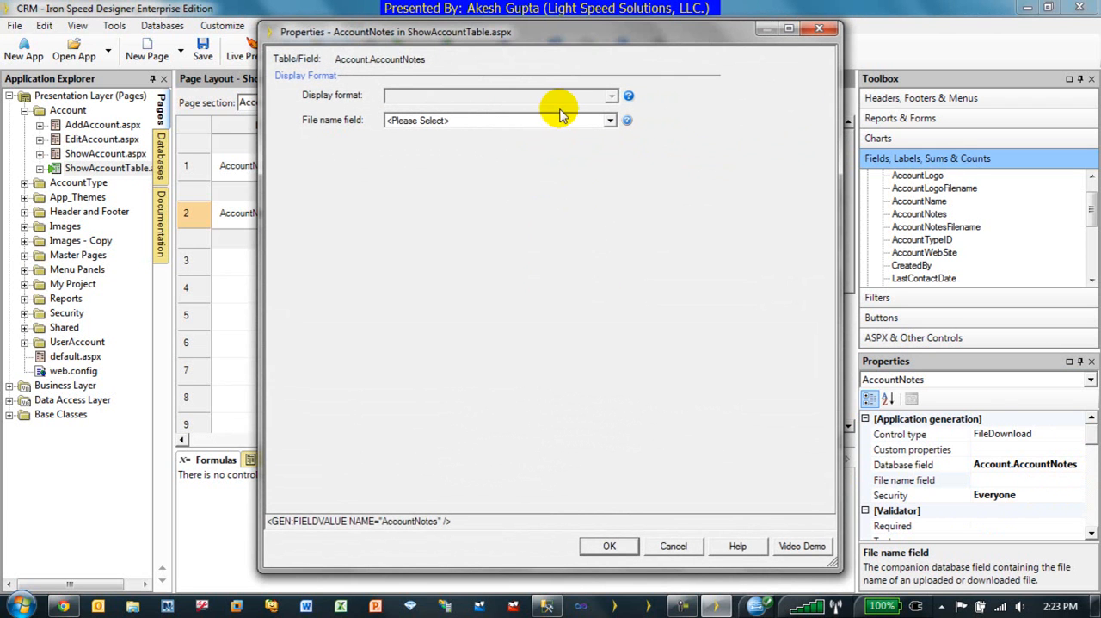
{"action": "left_click", "coordinate": [609, 120]}
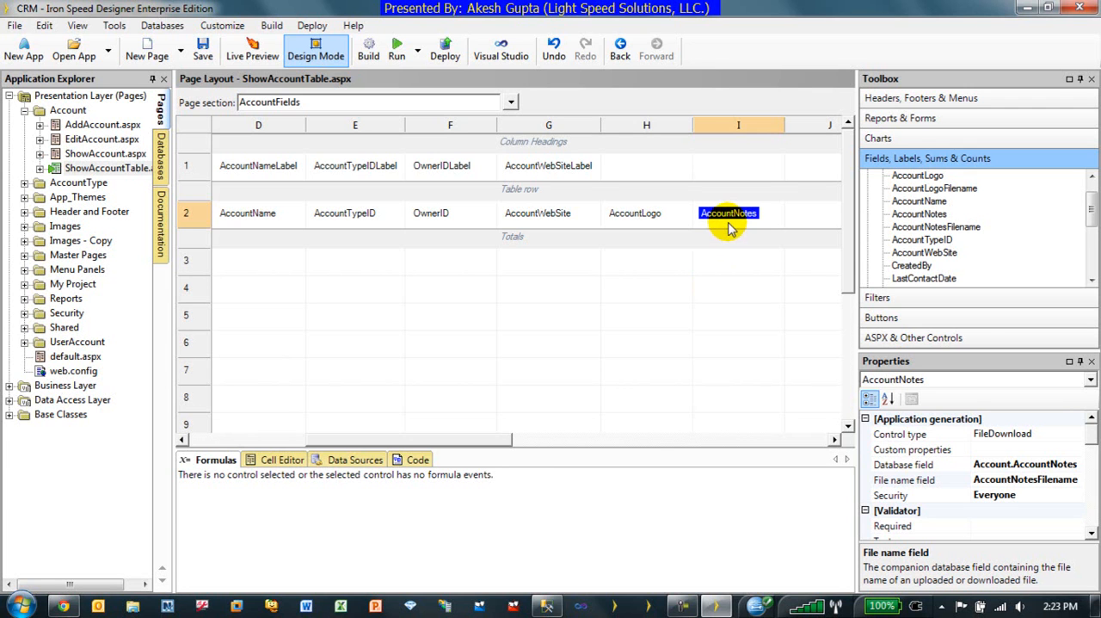
{"action": "mouse_move", "coordinate": [1048, 434]}
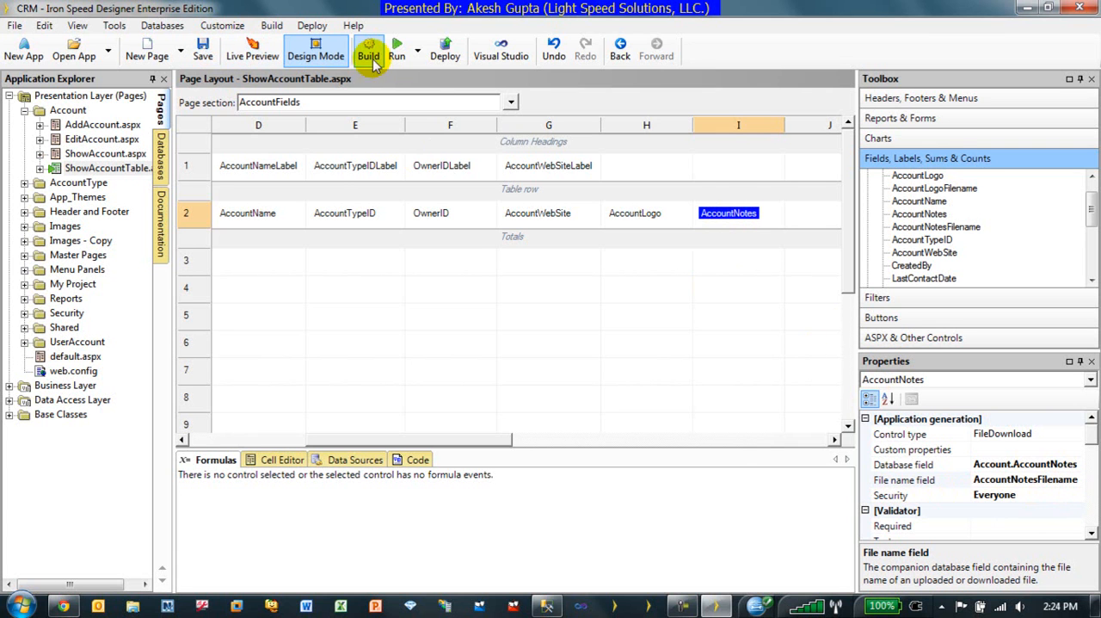
Build the app and sign in to the ShowAccountTable page in Chrome.
{"action": "left_click", "coordinate": [369, 50]}
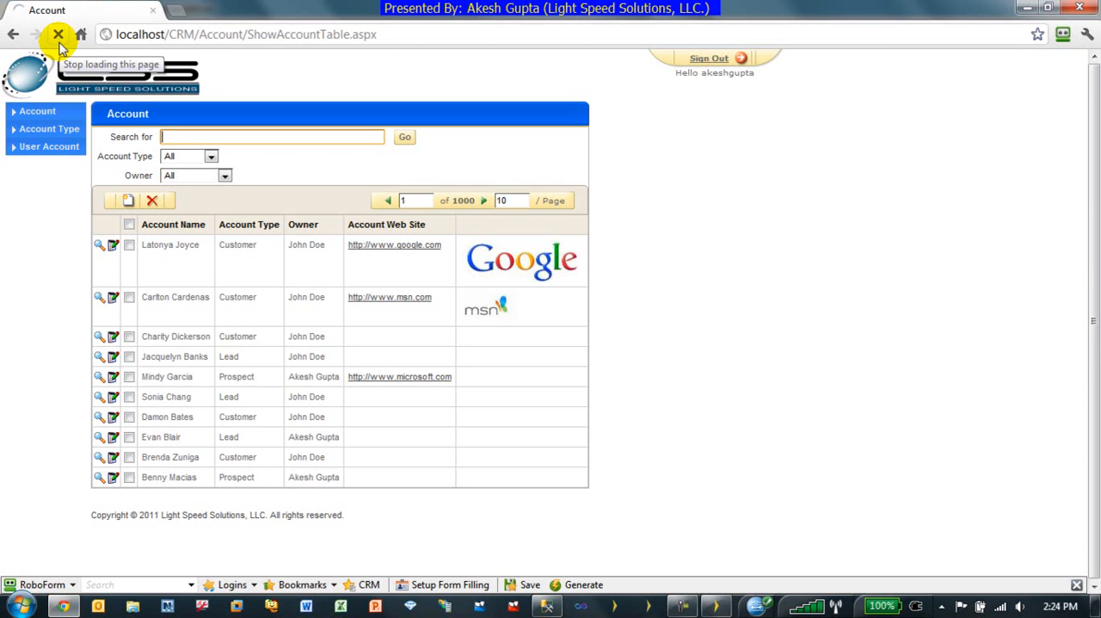
{"action": "left_click", "coordinate": [38, 110]}
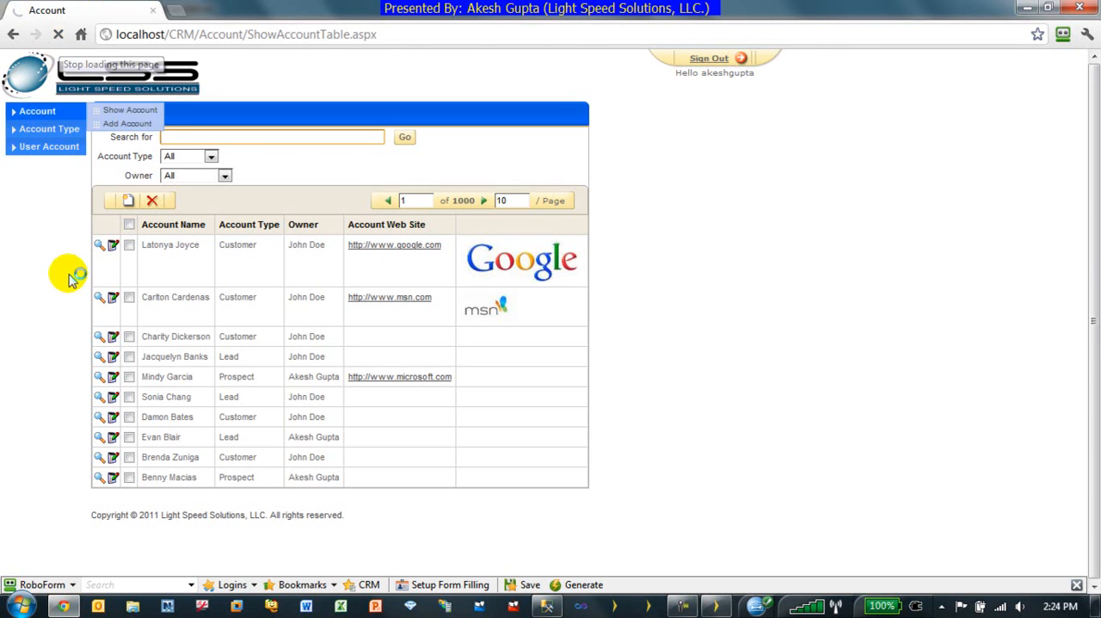
{"action": "left_click", "coordinate": [709, 58]}
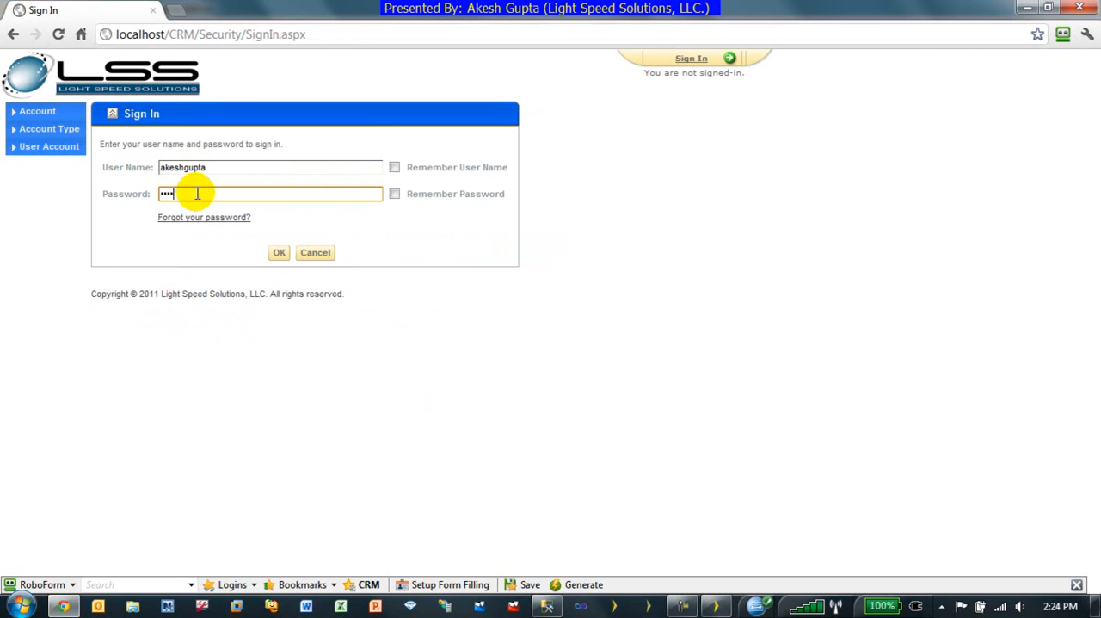
{"action": "left_click", "coordinate": [279, 251]}
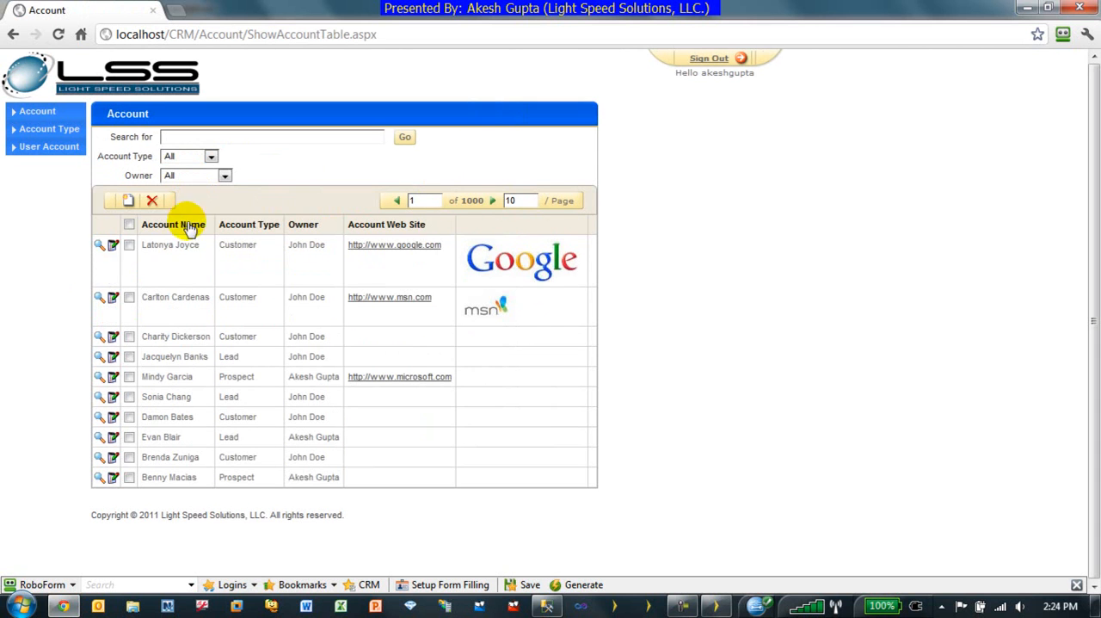
{"action": "left_click", "coordinate": [114, 244]}
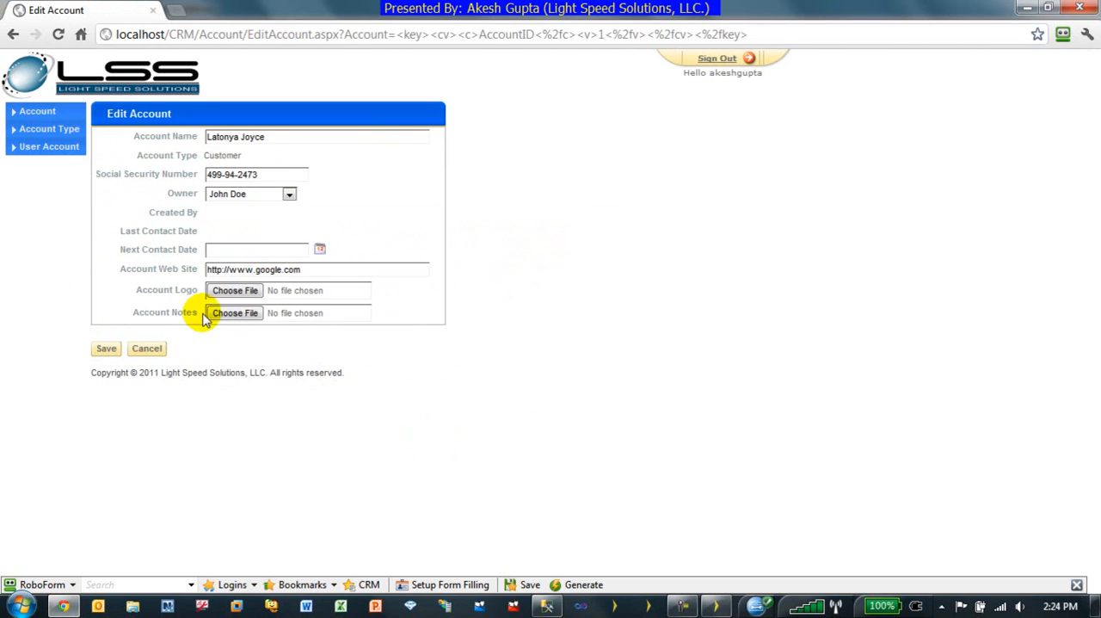
{"action": "left_click", "coordinate": [234, 313]}
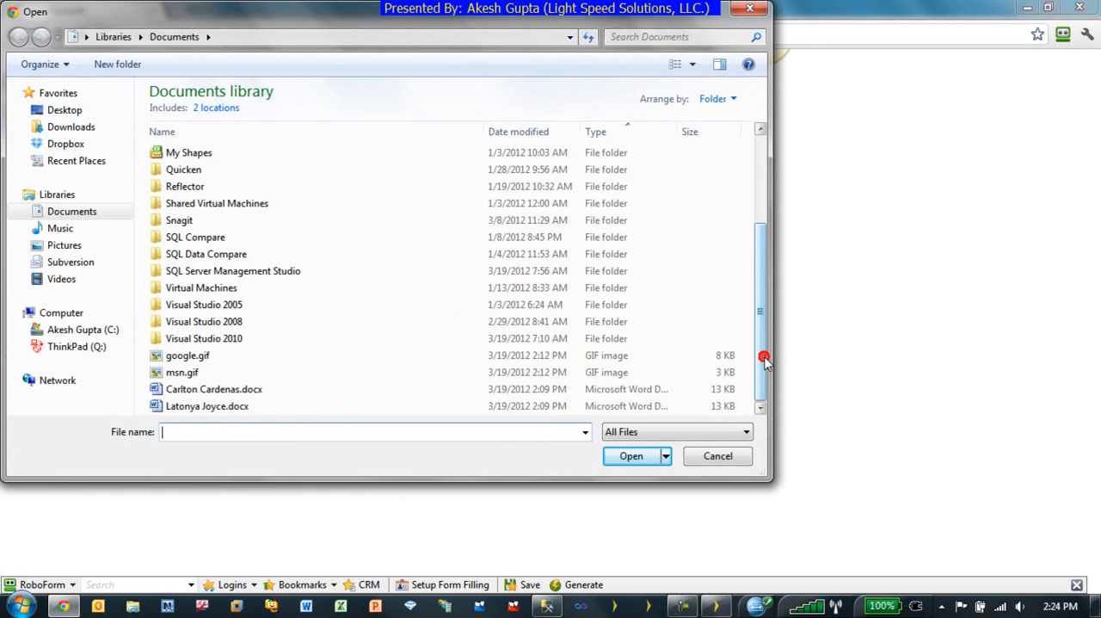
{"action": "left_click", "coordinate": [207, 406]}
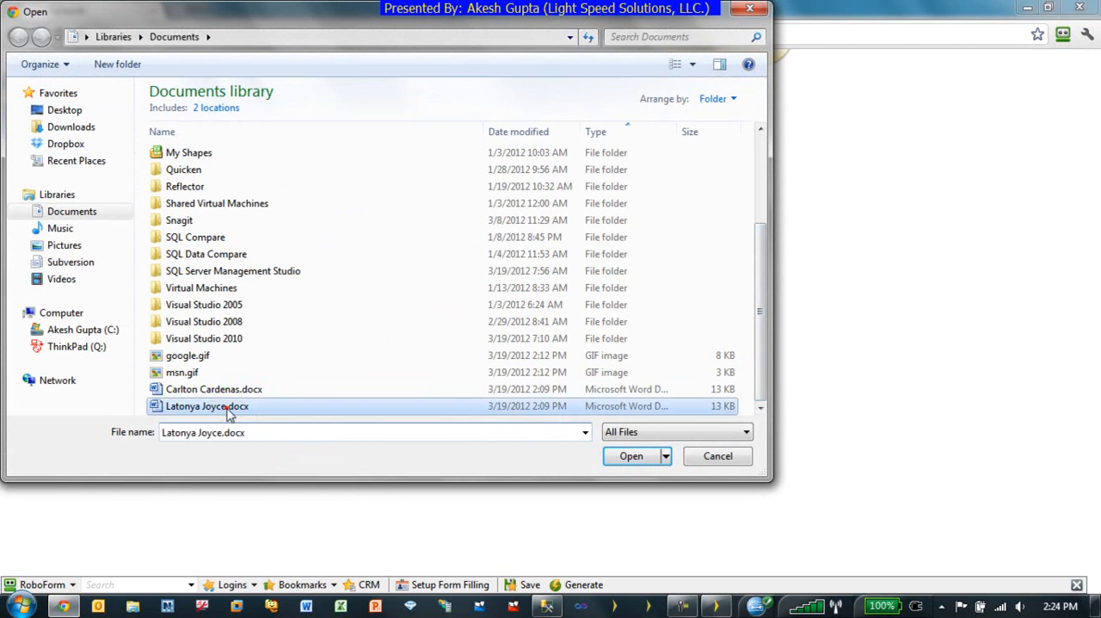
{"action": "left_click", "coordinate": [629, 454]}
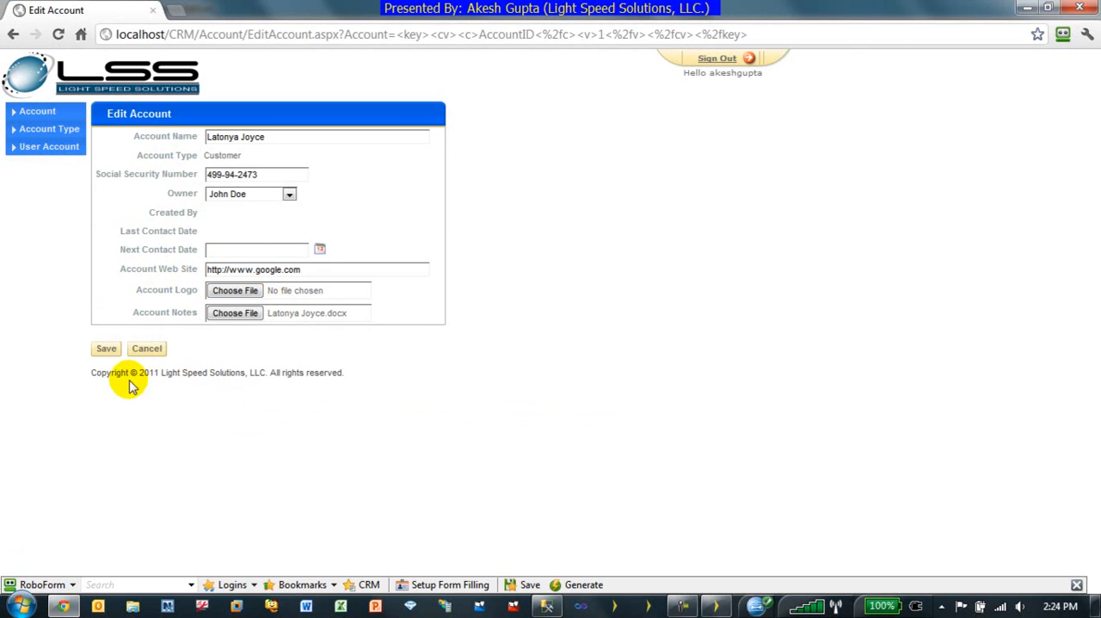
{"action": "left_click", "coordinate": [146, 347]}
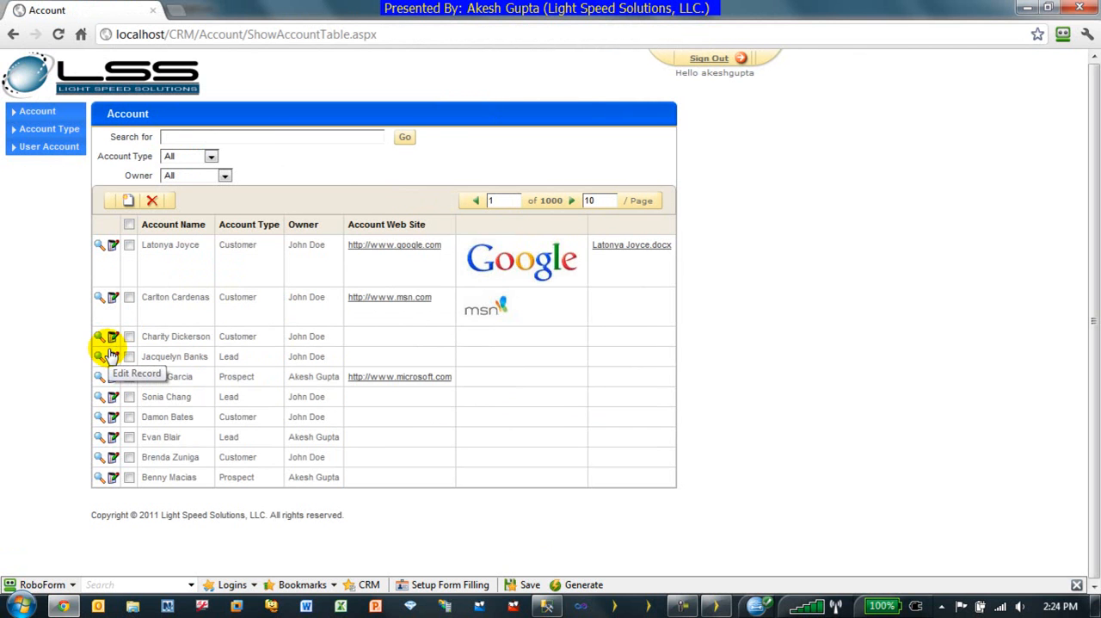
{"action": "left_click", "coordinate": [113, 296]}
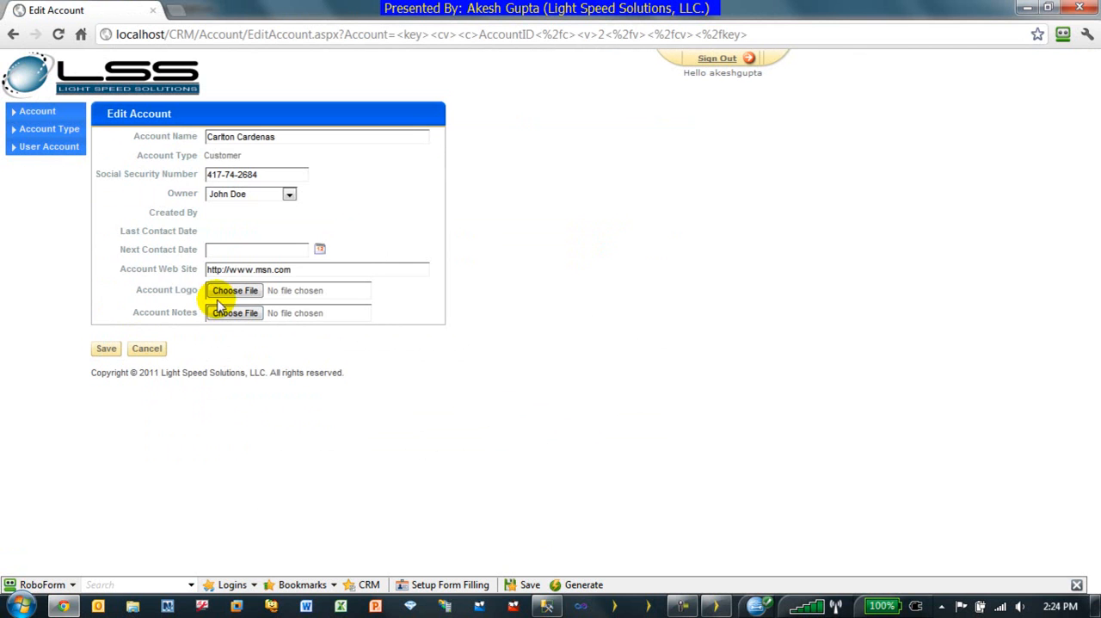
{"action": "left_click", "coordinate": [234, 289]}
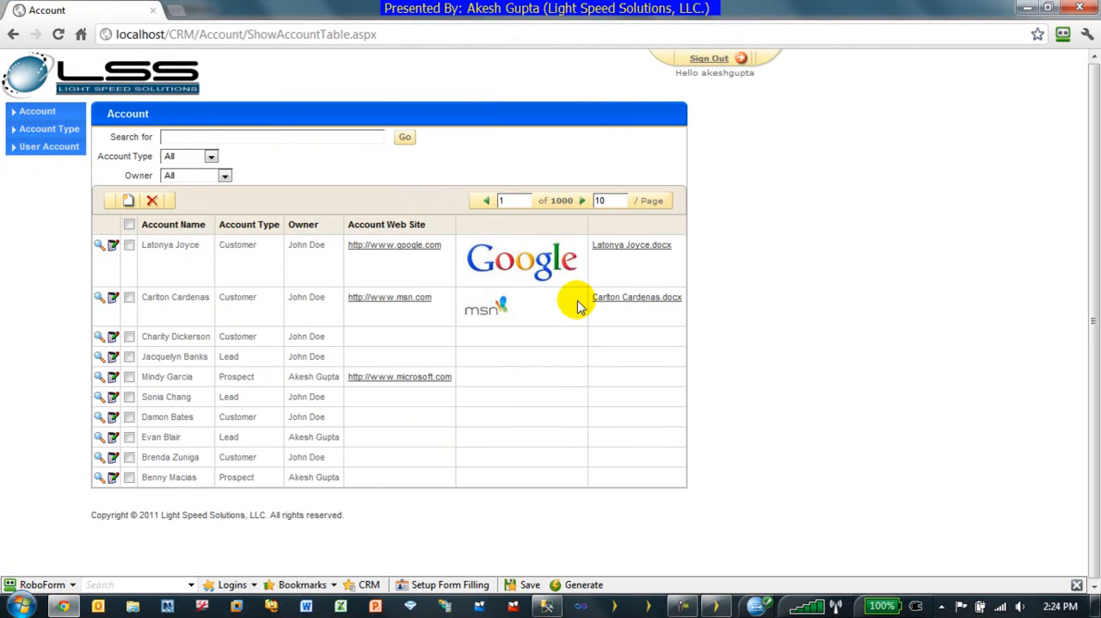
{"action": "left_click", "coordinate": [272, 136]}
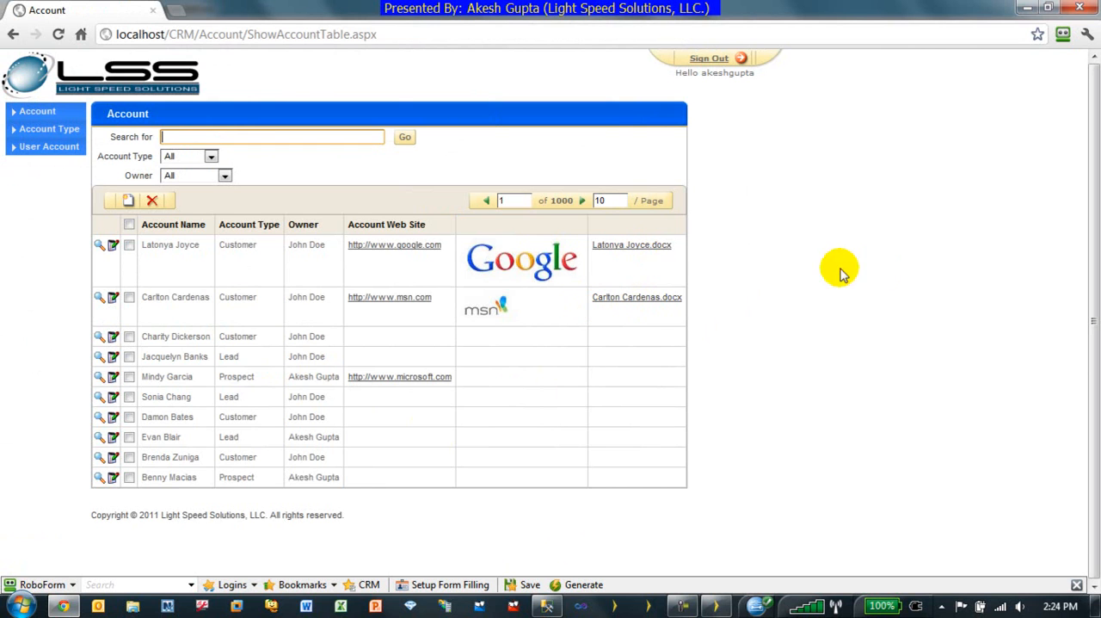
{"action": "mouse_move", "coordinate": [674, 270]}
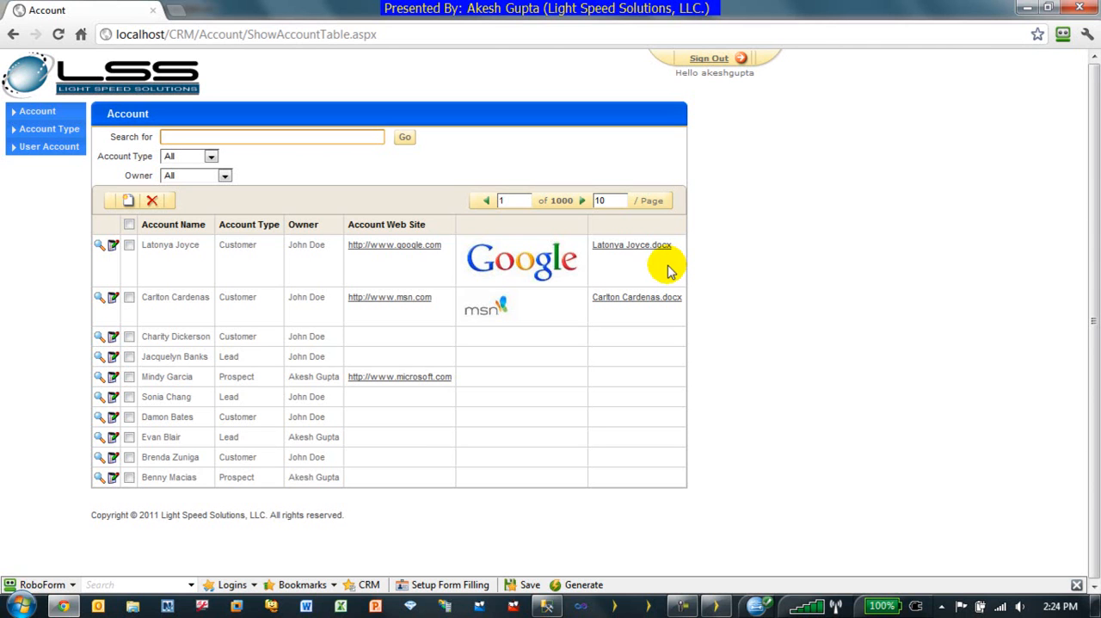
{"action": "mouse_move", "coordinate": [632, 244]}
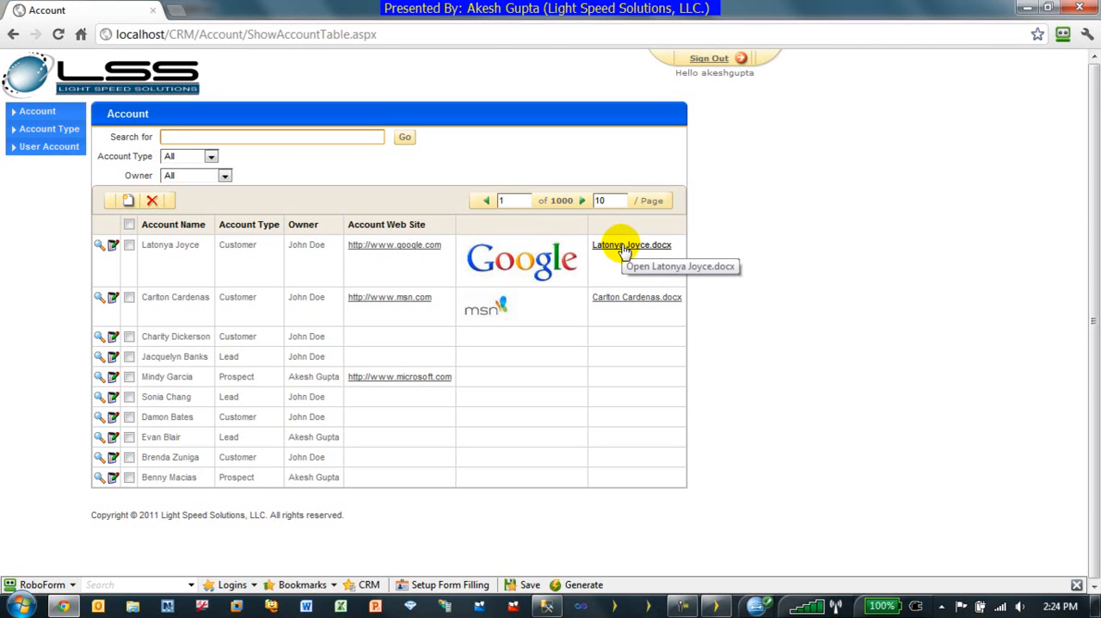
{"action": "mouse_move", "coordinate": [619, 249]}
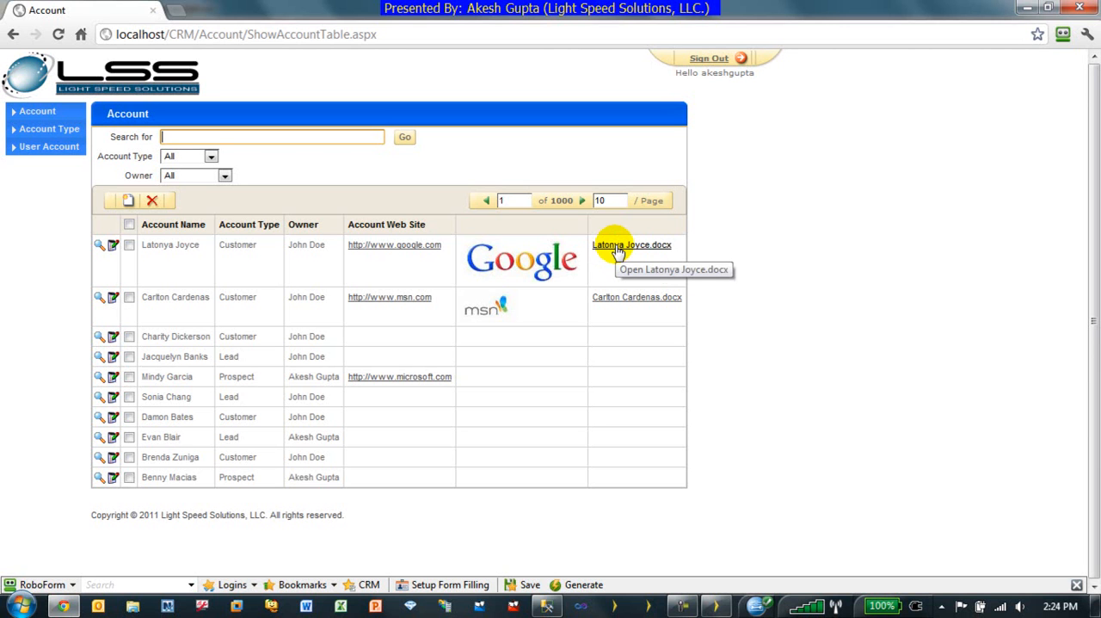
{"action": "left_click", "coordinate": [630, 245]}
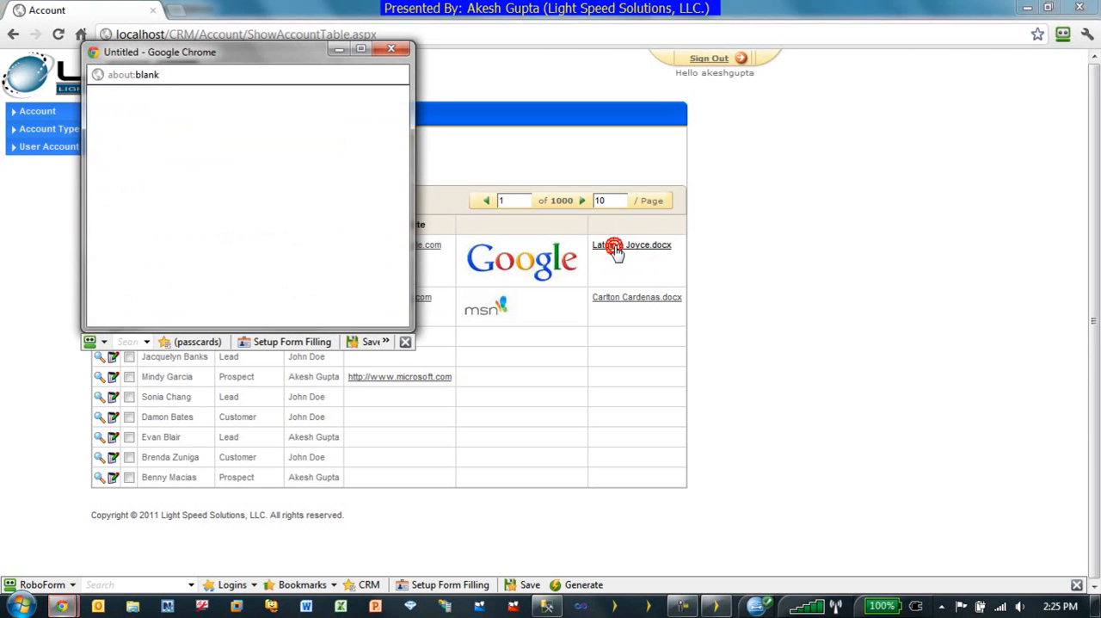
{"action": "left_click", "coordinate": [631, 244]}
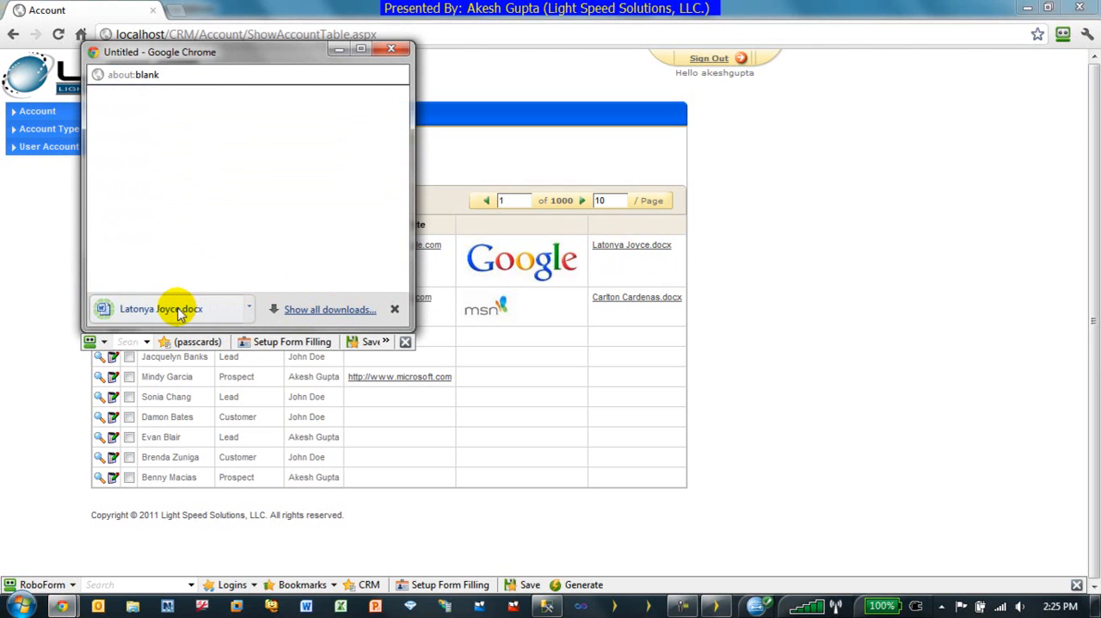
{"action": "left_click", "coordinate": [161, 308]}
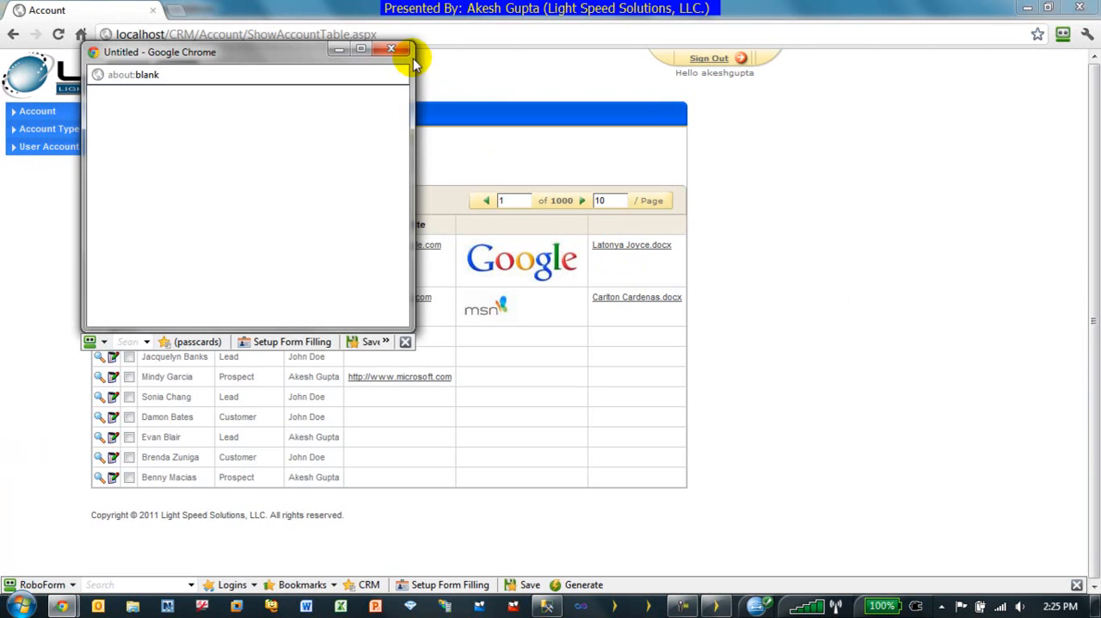
{"action": "left_click", "coordinate": [636, 296]}
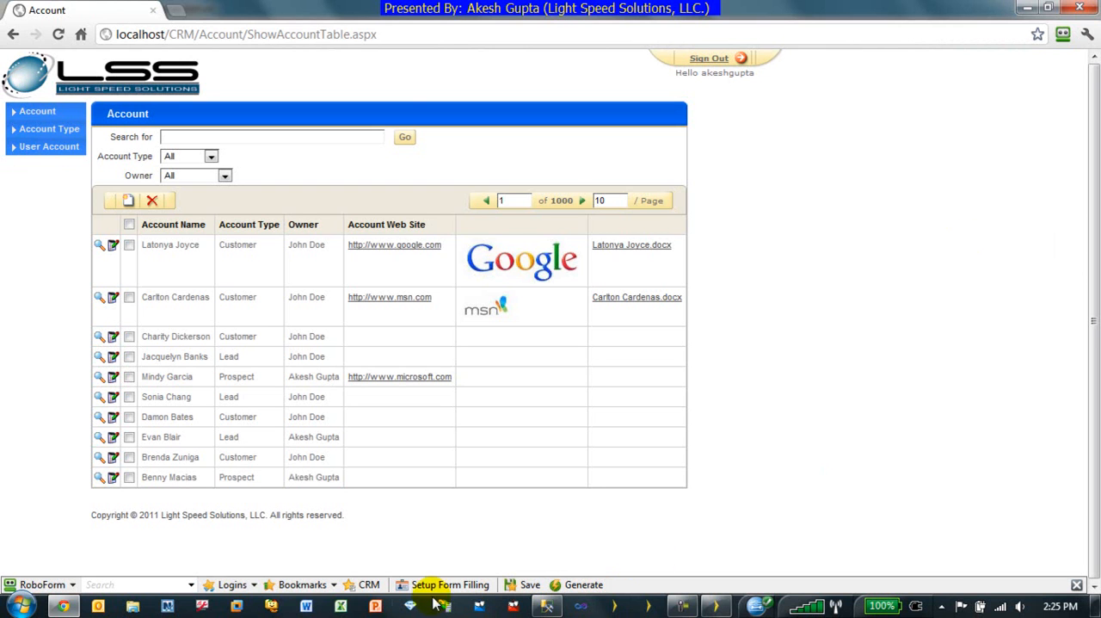
{"action": "left_click", "coordinate": [523, 258]}
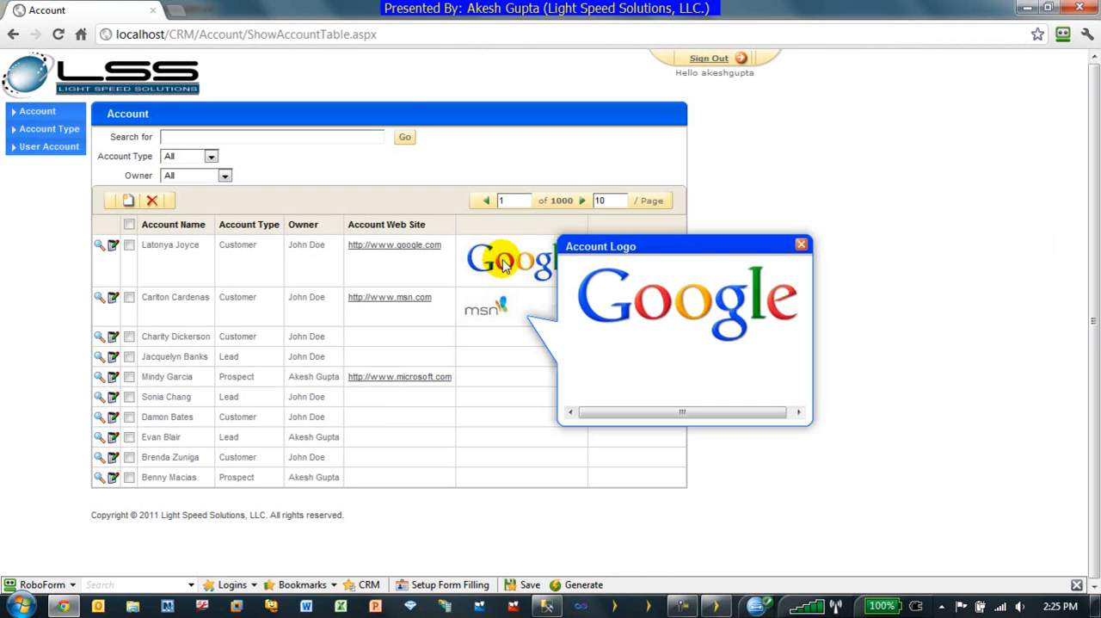
{"action": "left_click", "coordinate": [802, 245]}
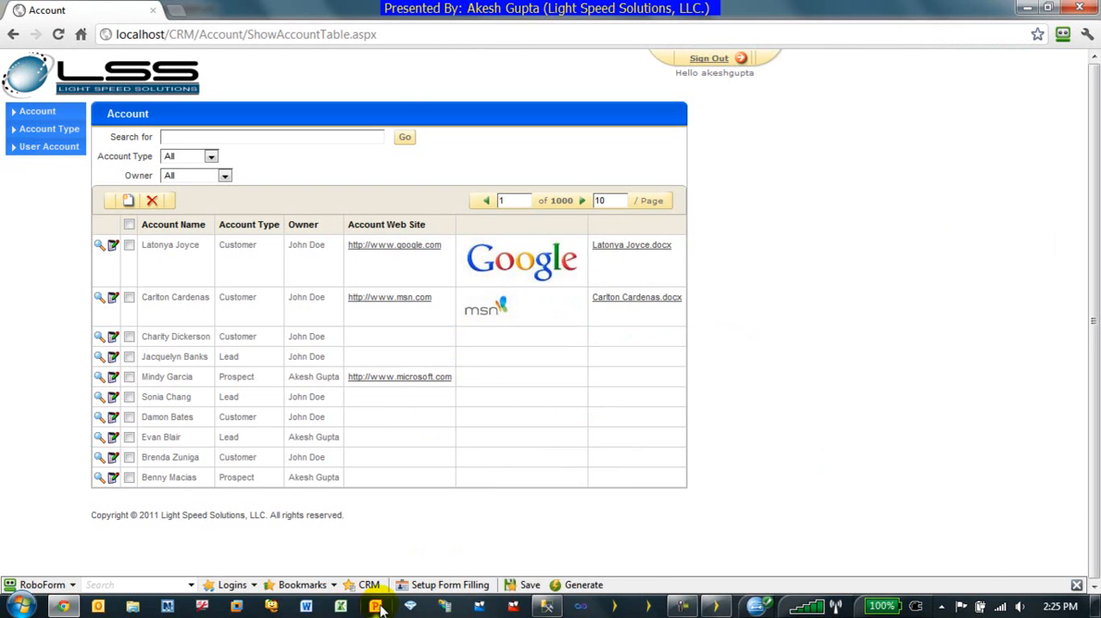